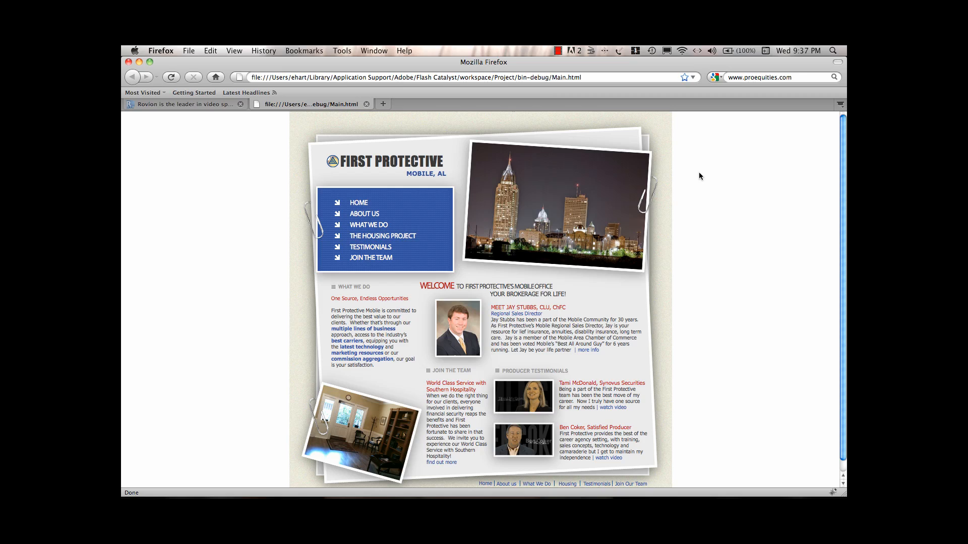
mouse_move(185, 103)
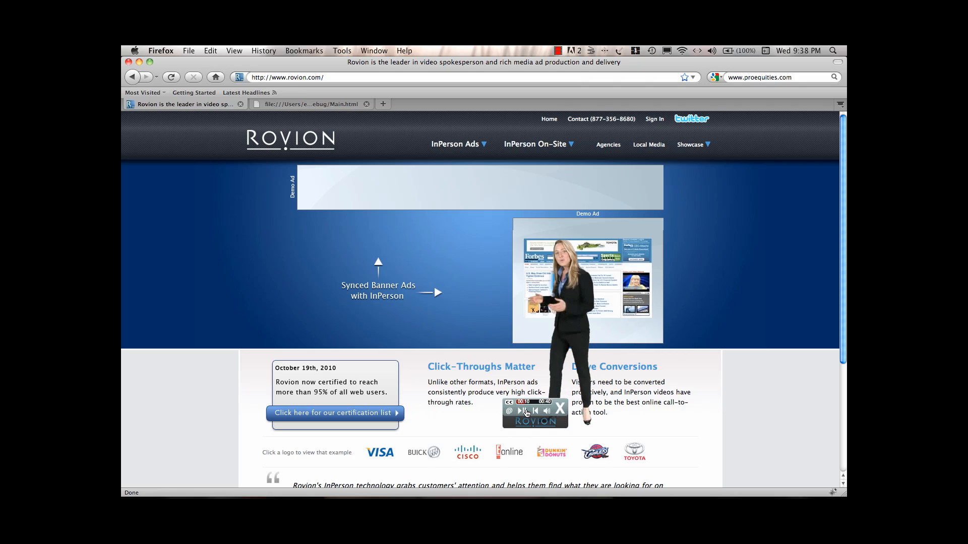
Switch to the Rovion tab in Firefox to show rovion.com with its InPerson spokesperson overlay
click(560, 409)
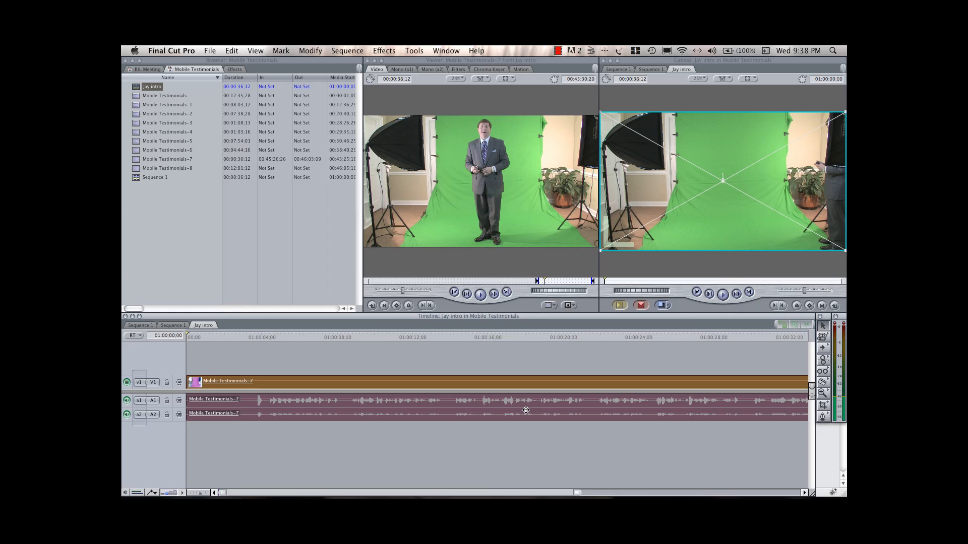
mouse_move(526, 412)
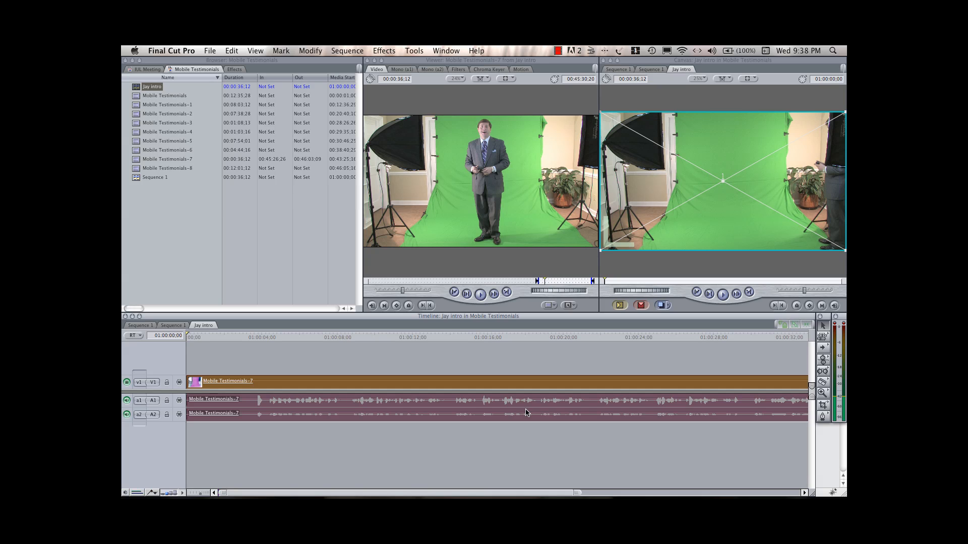
mouse_move(219, 338)
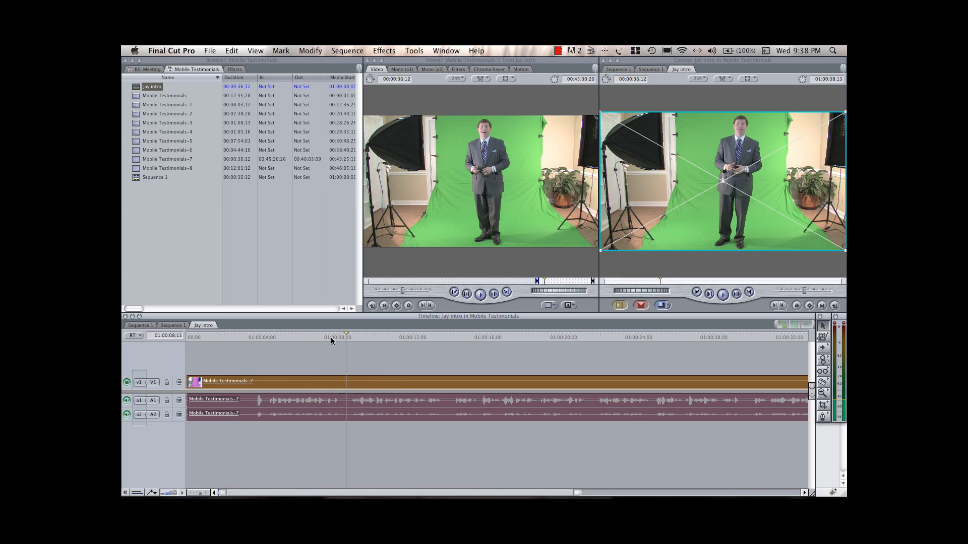
click(222, 338)
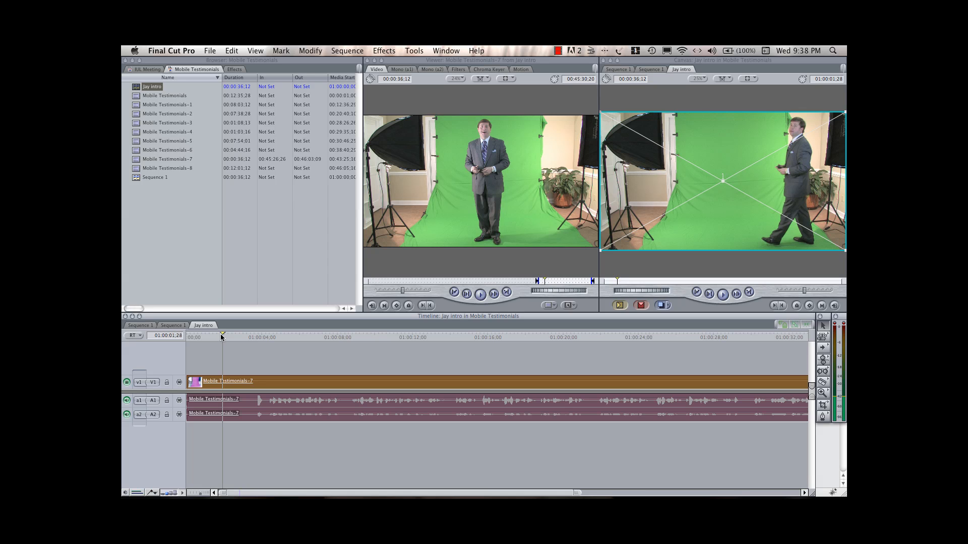
click(234, 337)
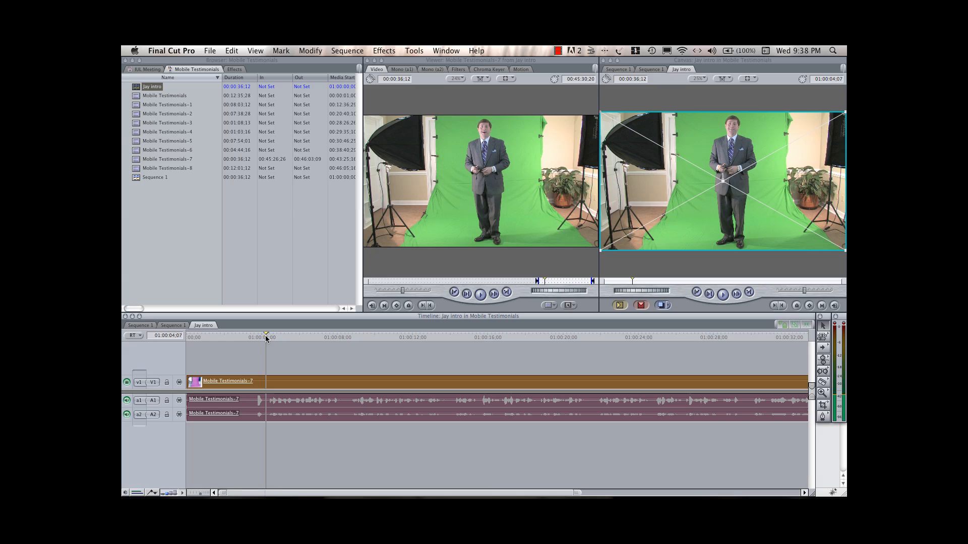
mouse_move(428, 345)
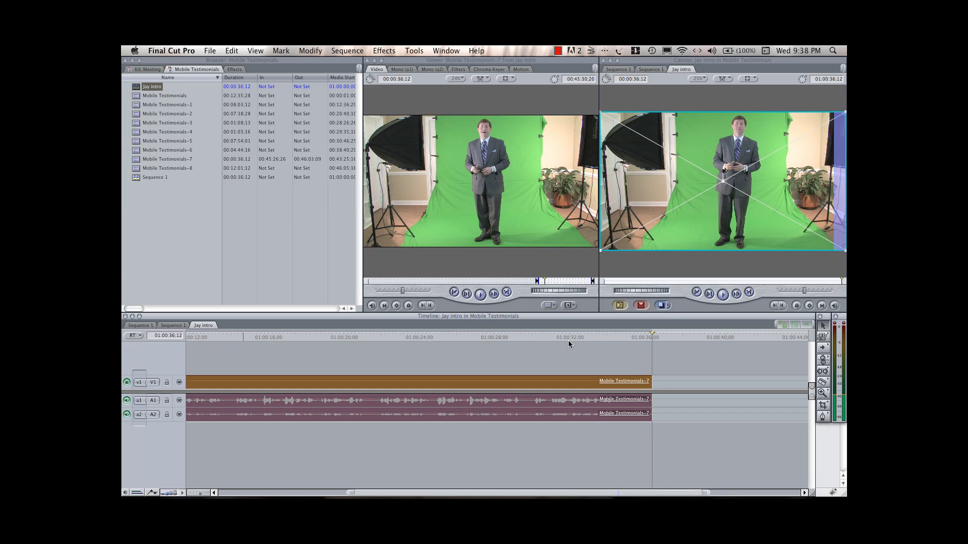
mouse_move(595, 344)
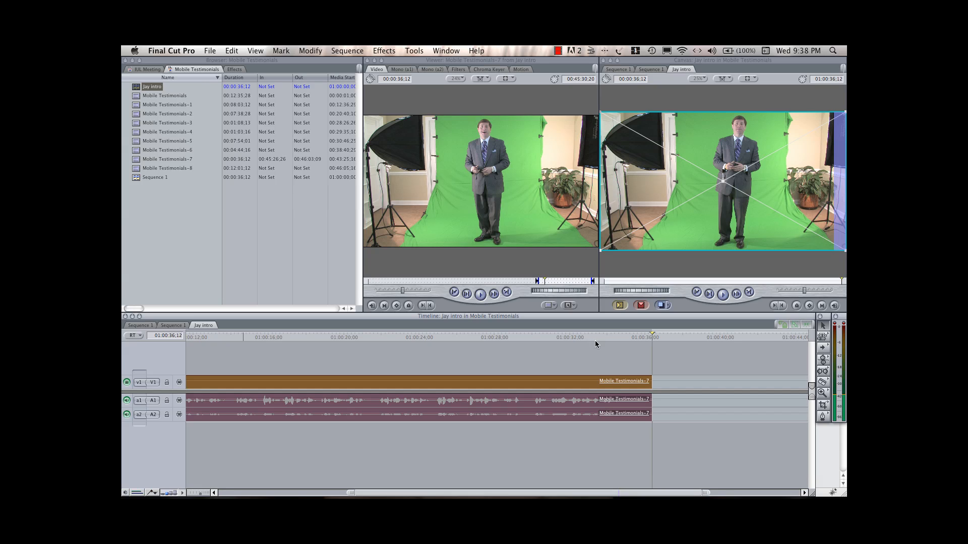
mouse_move(233, 53)
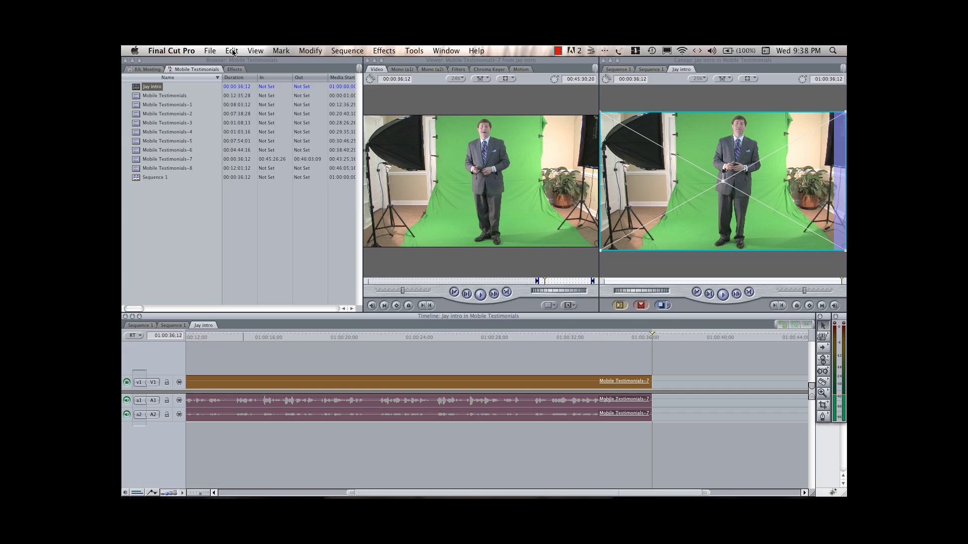
mouse_move(235, 54)
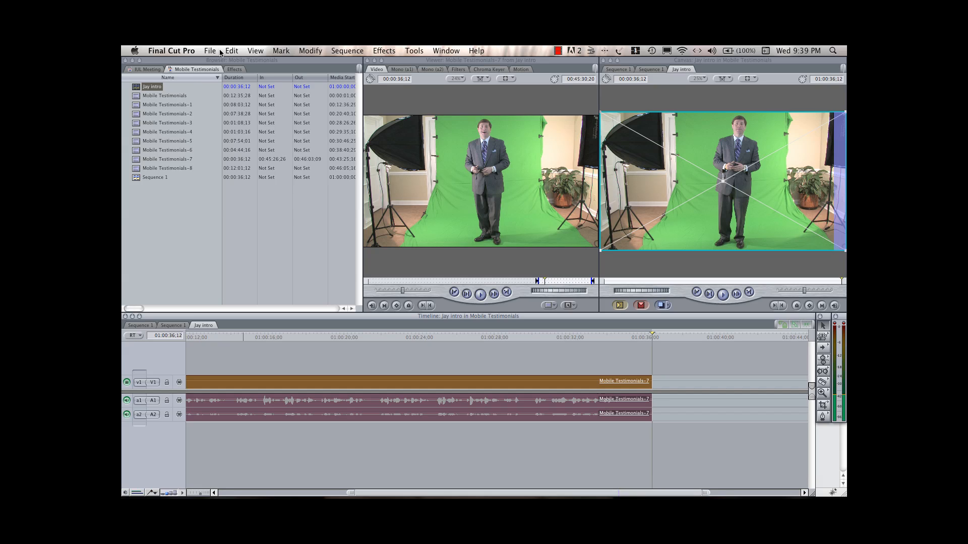
Start a QuickTime Conversion export of Jay intro.mov and review its H.264 compression options
click(210, 50)
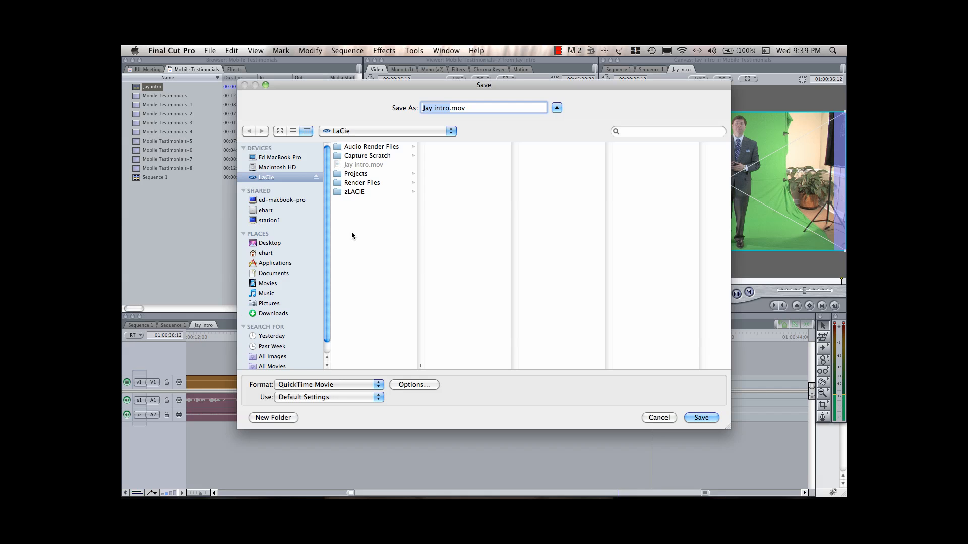
click(413, 385)
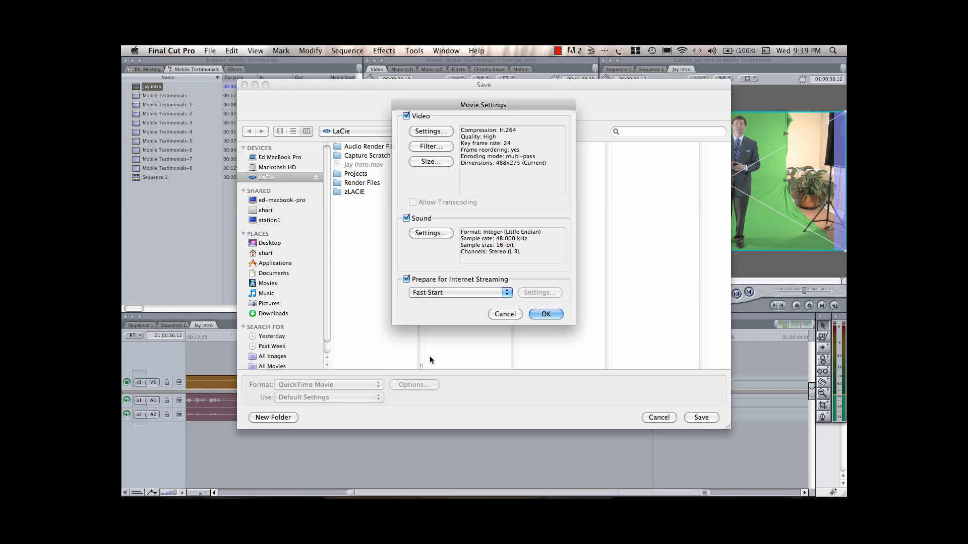
mouse_move(479, 328)
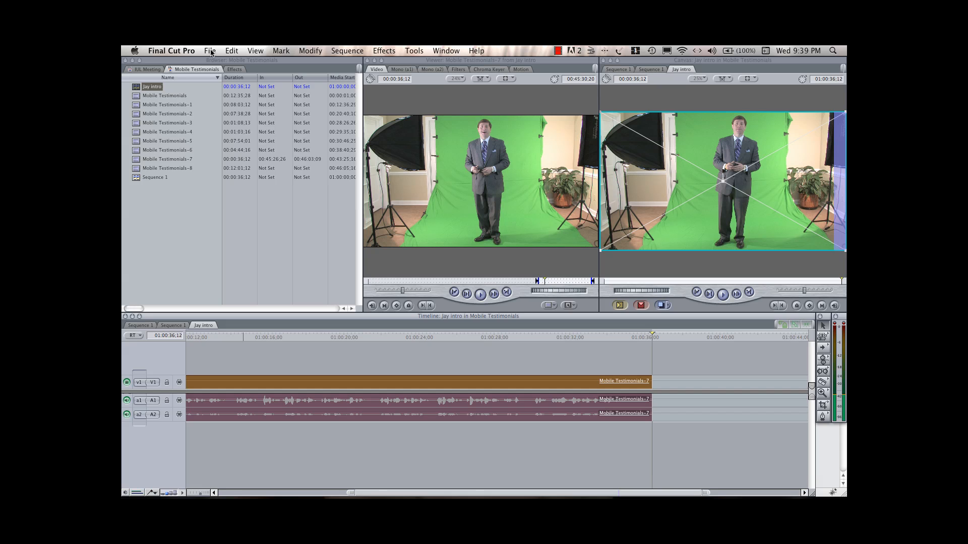
mouse_move(490, 226)
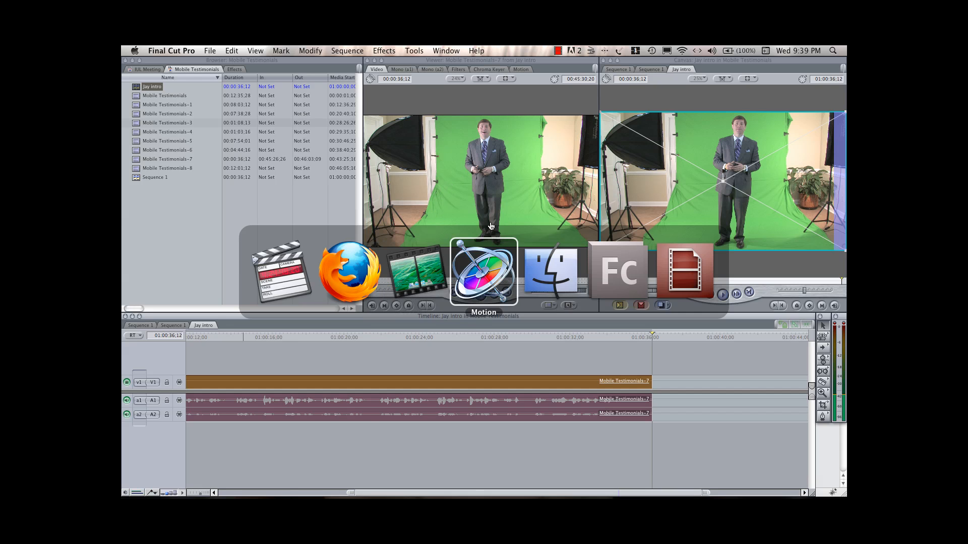
Switch to Motion and enable Crop on Mobile Testimonials-7 with Left 576 and Right 388.8
click(484, 273)
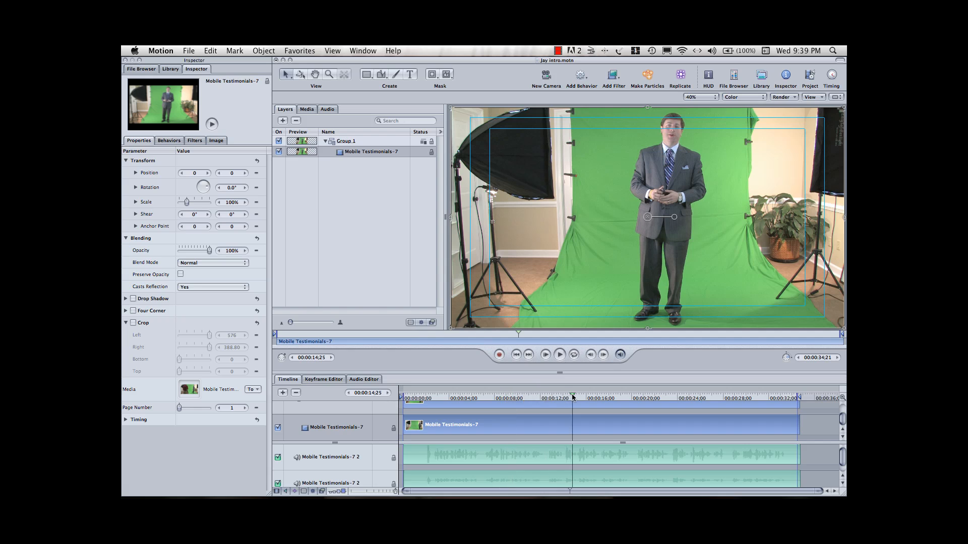
click(413, 399)
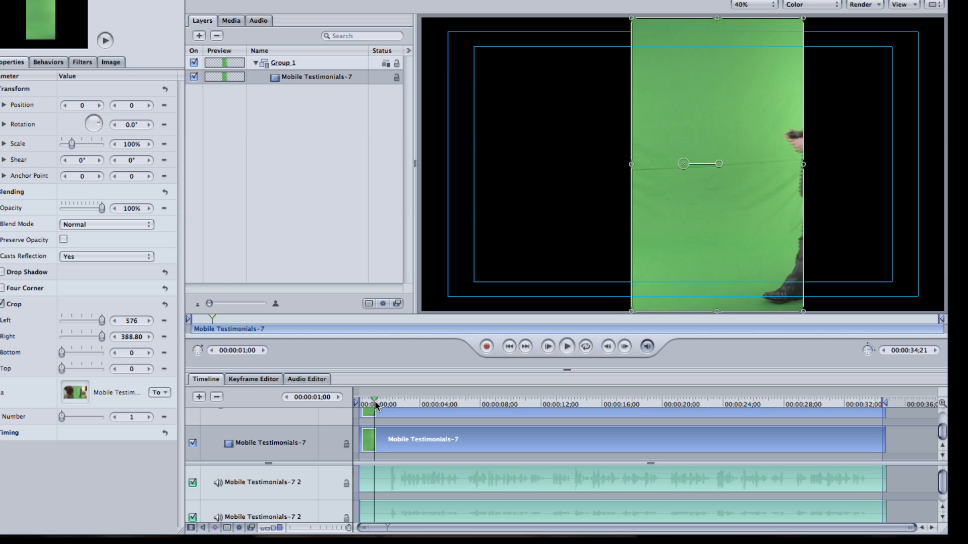
Move to a frame showing the spokesperson and bring up the Add Filter list for PHYX Keyer
click(421, 402)
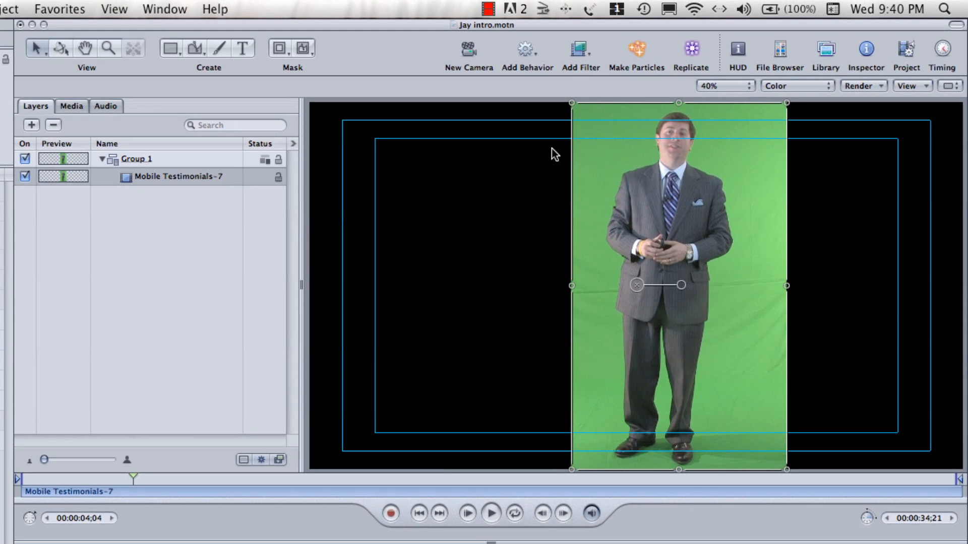
click(579, 51)
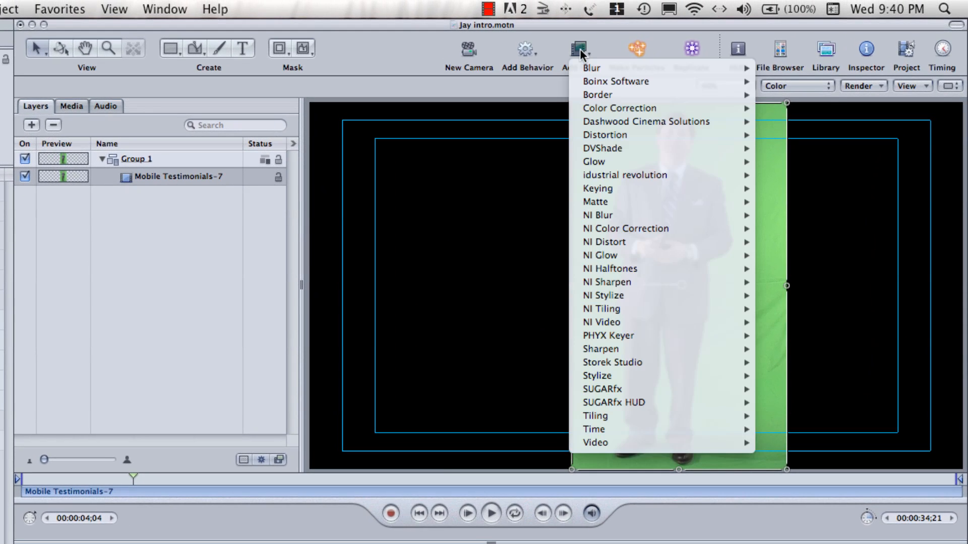
mouse_move(597, 189)
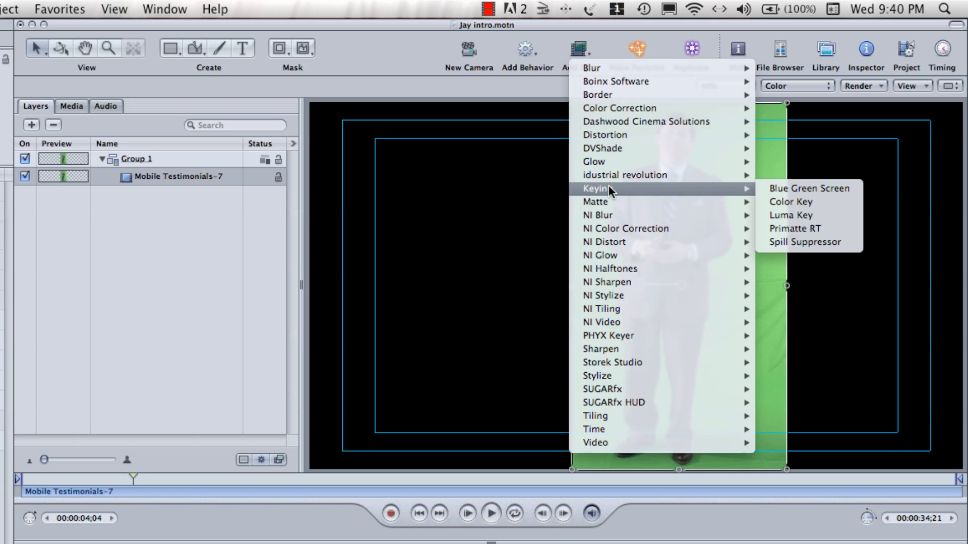
mouse_move(612, 268)
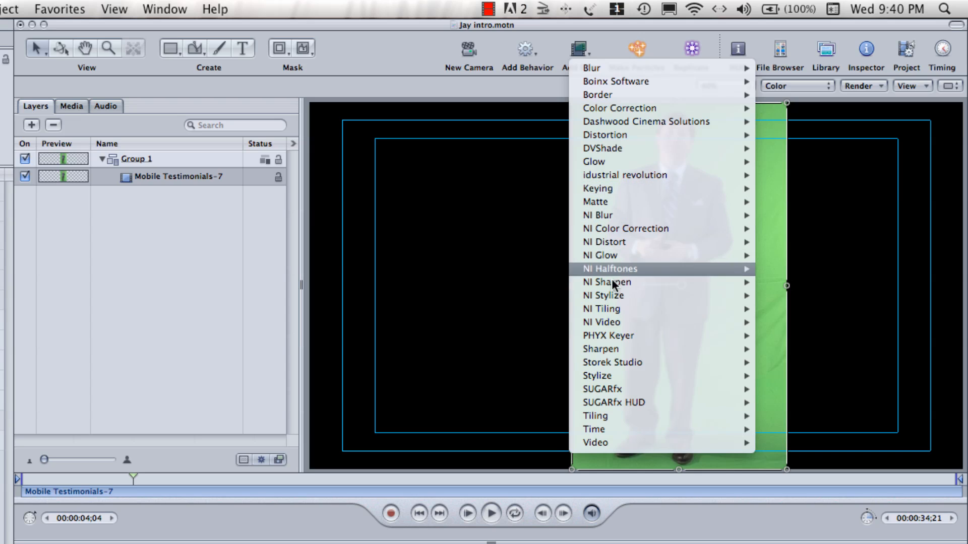
mouse_move(608, 336)
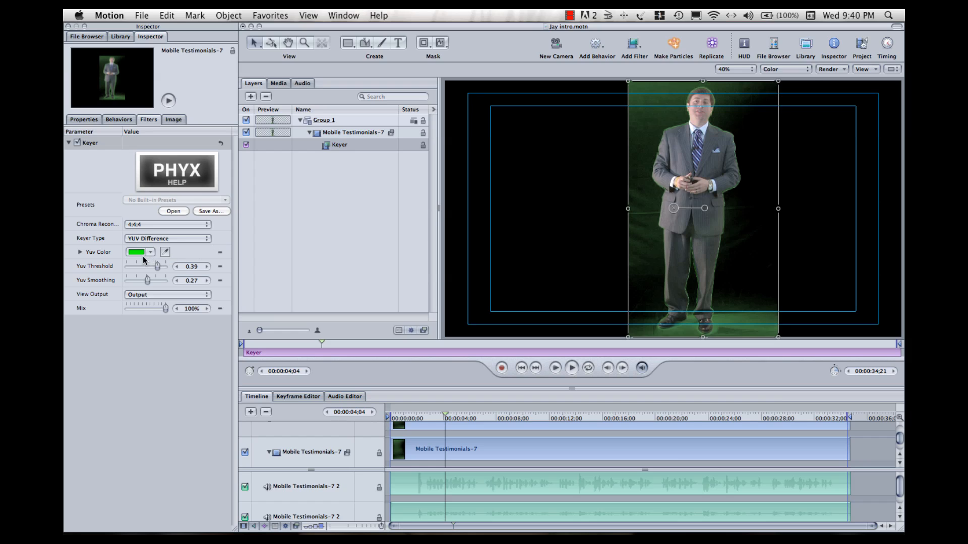
mouse_move(757, 313)
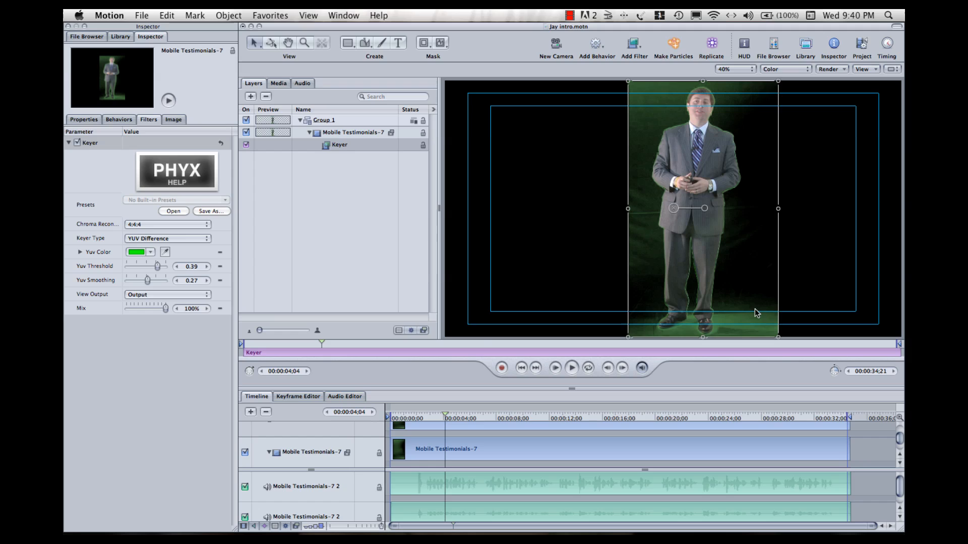
mouse_move(625, 133)
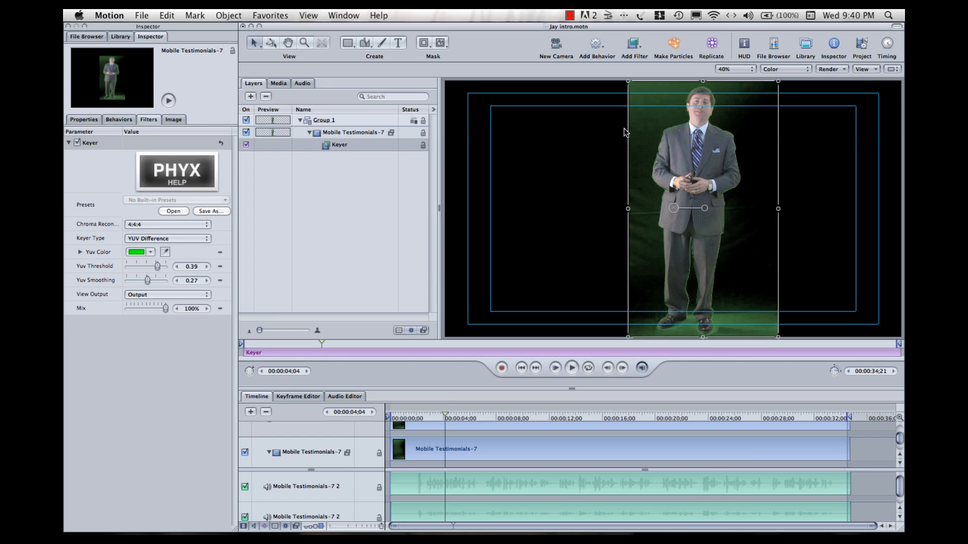
Set the Keyer's Yuv Color key colour to green from the Colors window wheel
click(141, 252)
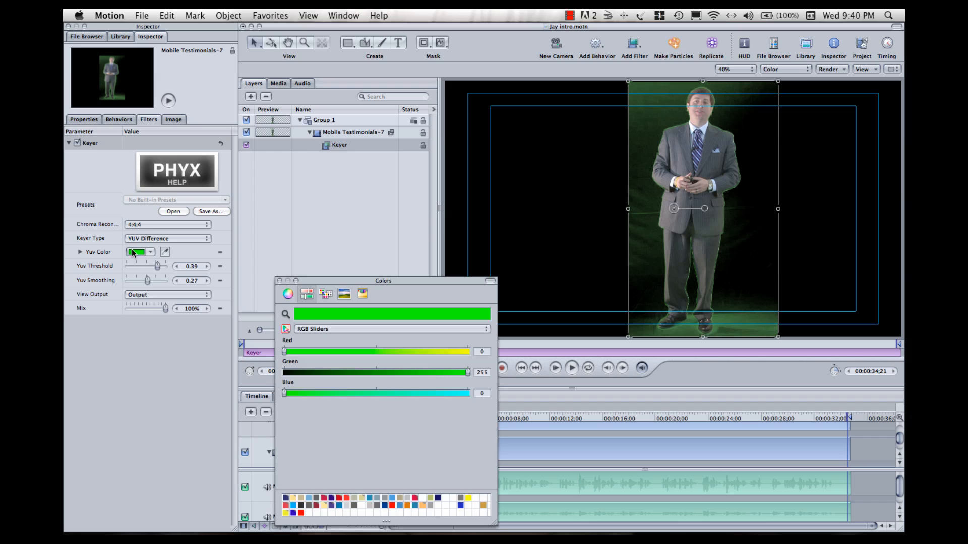
click(288, 294)
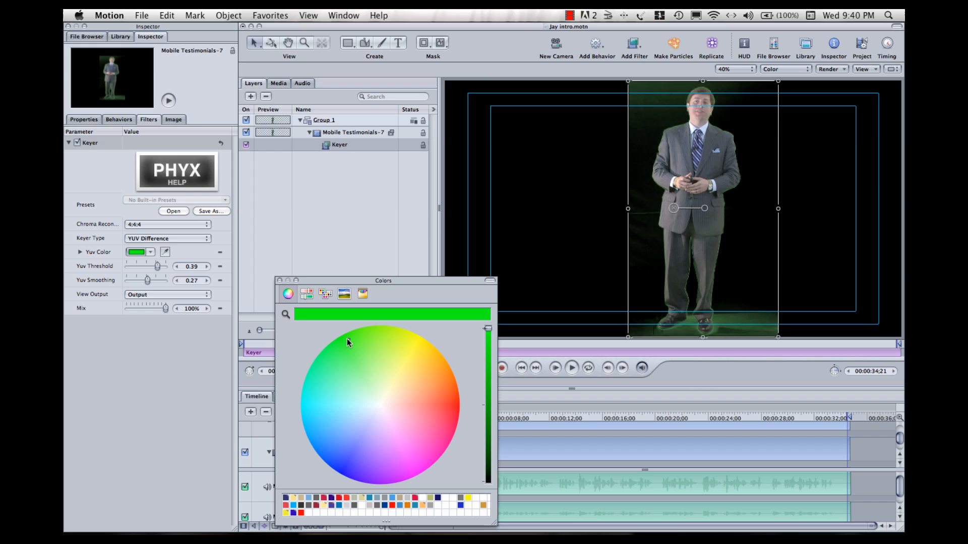
mouse_move(338, 351)
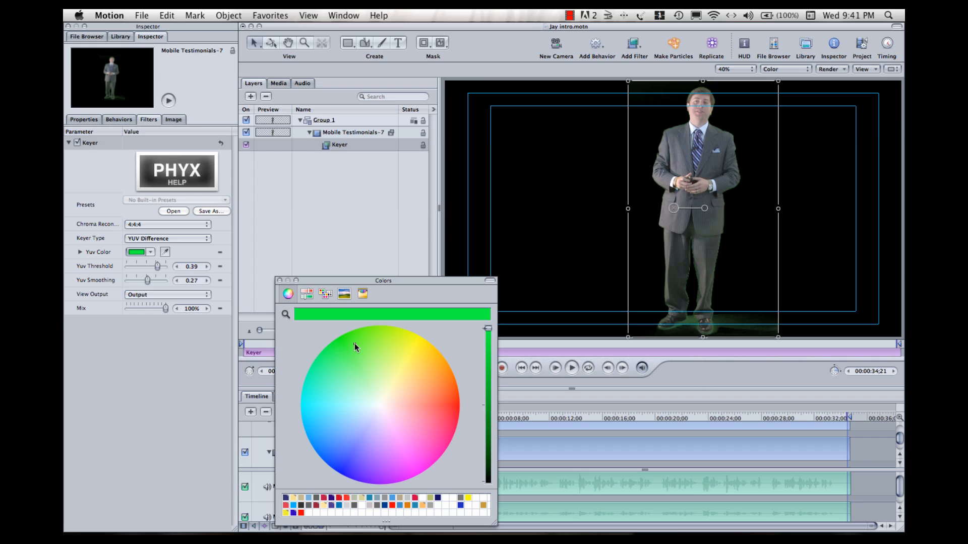
mouse_move(352, 346)
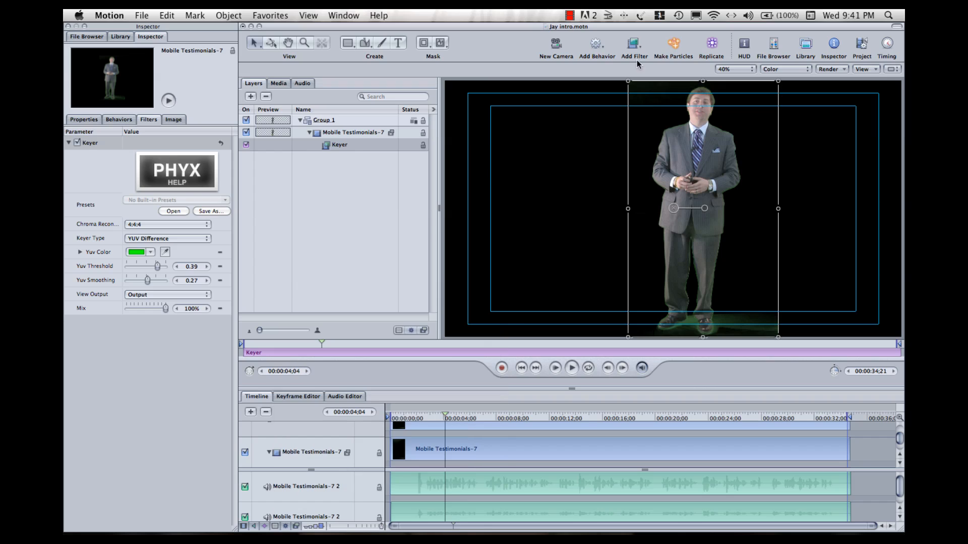
Add a PHYX Despill filter with Despill Method Green to Mobile Testimonials-7
click(631, 47)
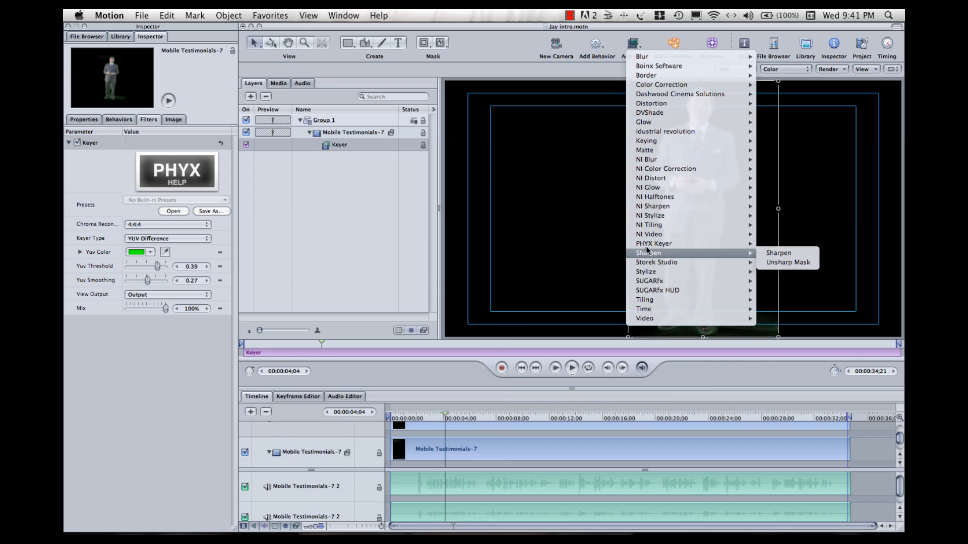
mouse_move(649, 244)
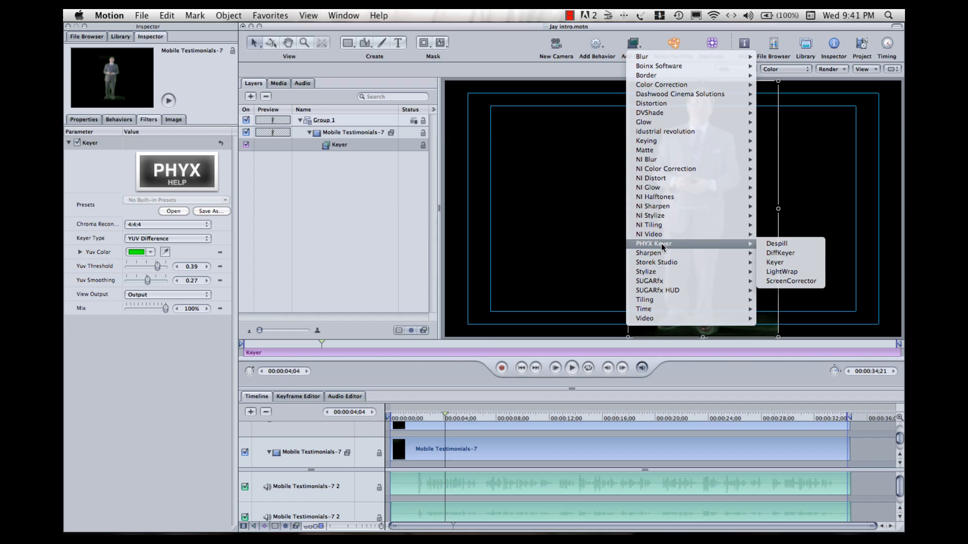
mouse_move(777, 243)
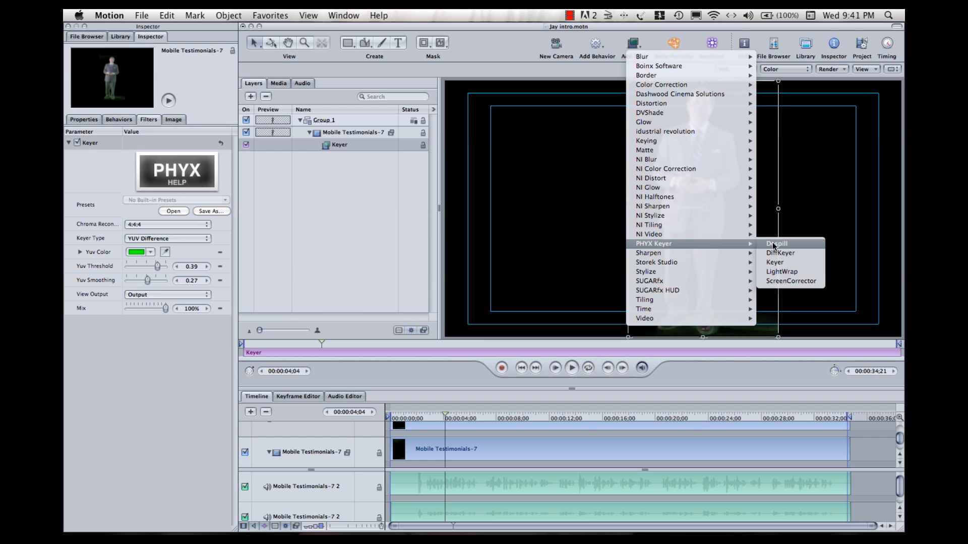
click(775, 243)
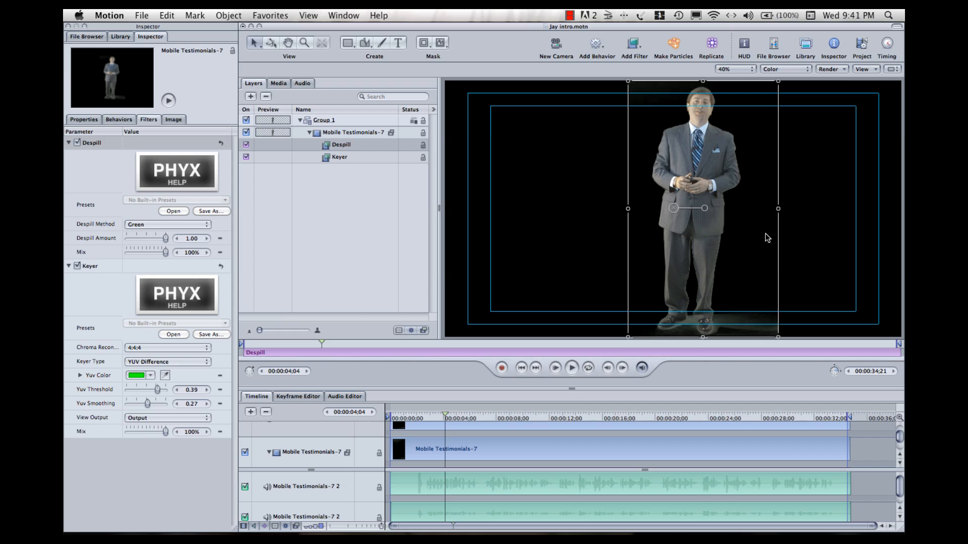
mouse_move(743, 339)
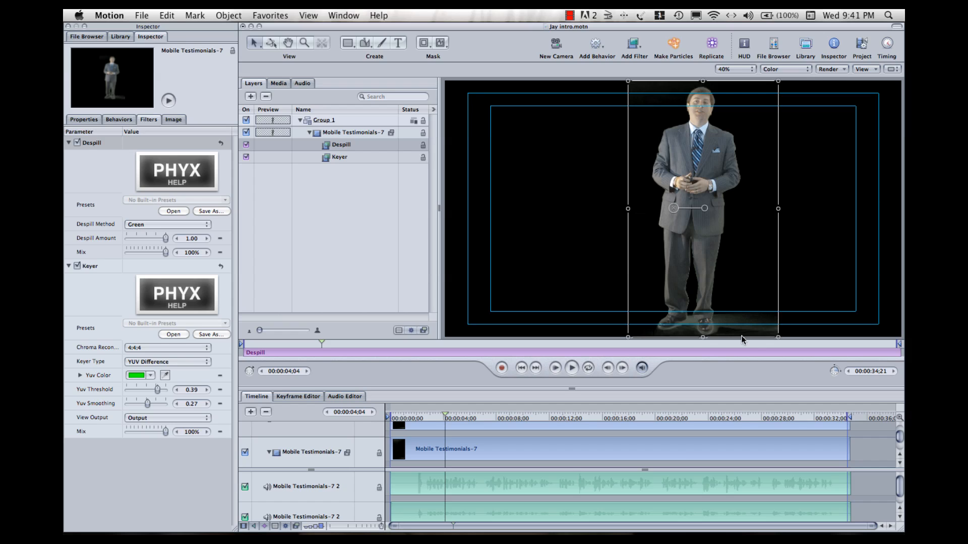
mouse_move(734, 334)
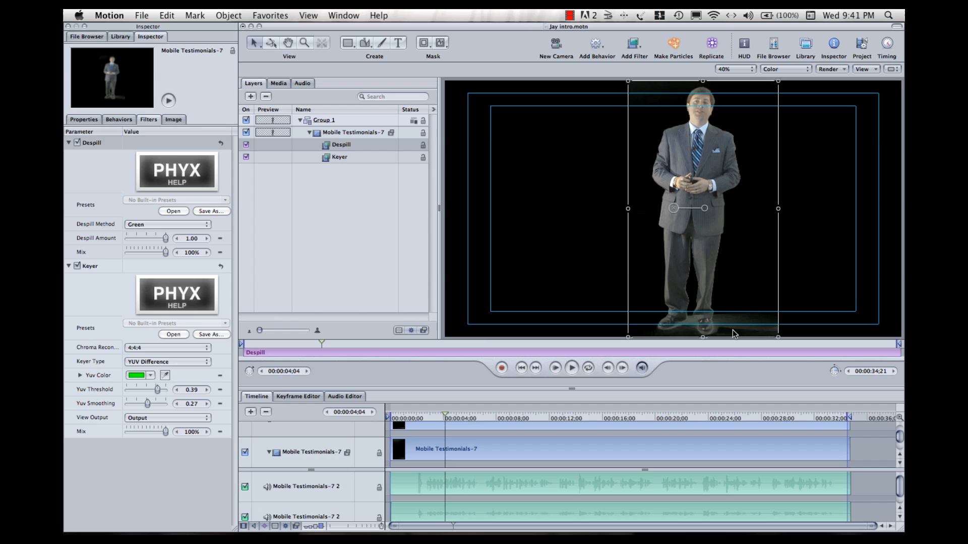
mouse_move(676, 335)
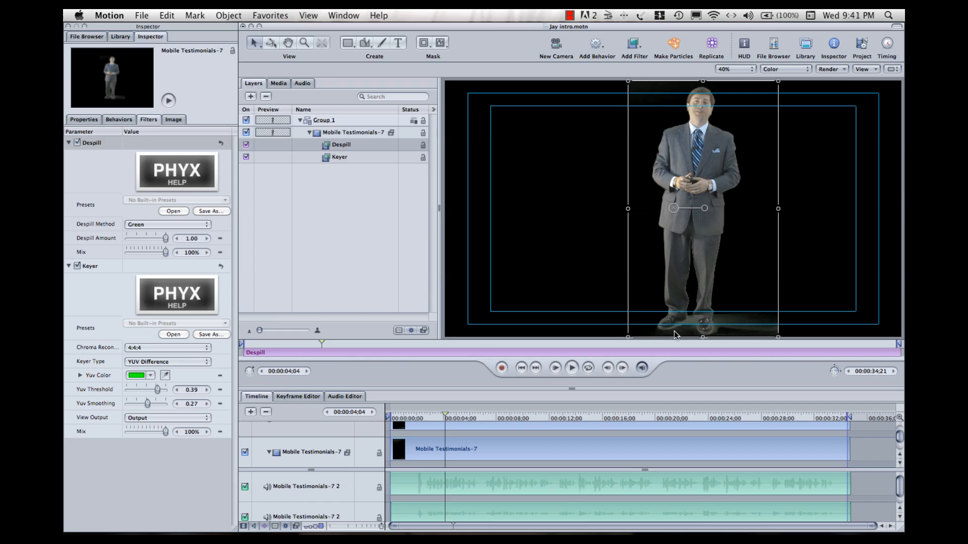
mouse_move(450, 136)
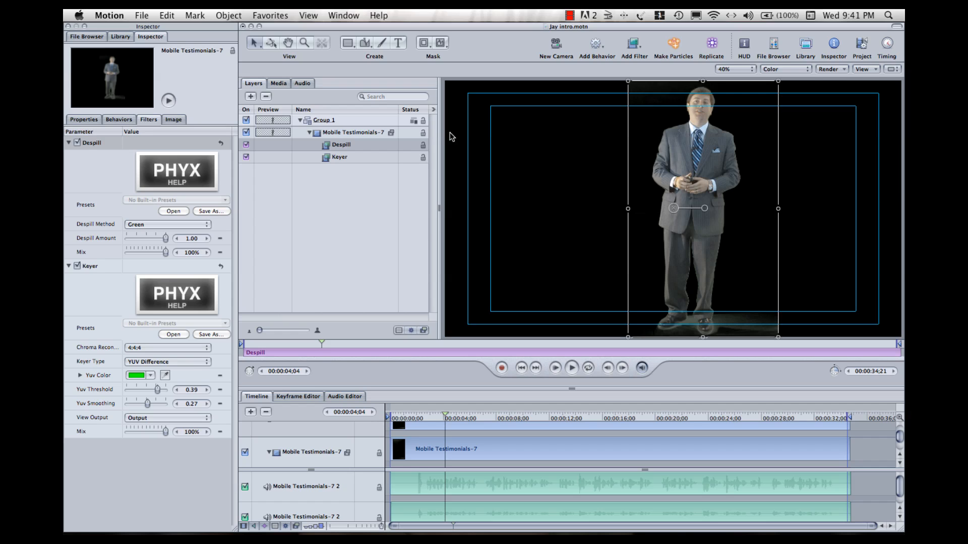
Open Motion's File menu
click(141, 14)
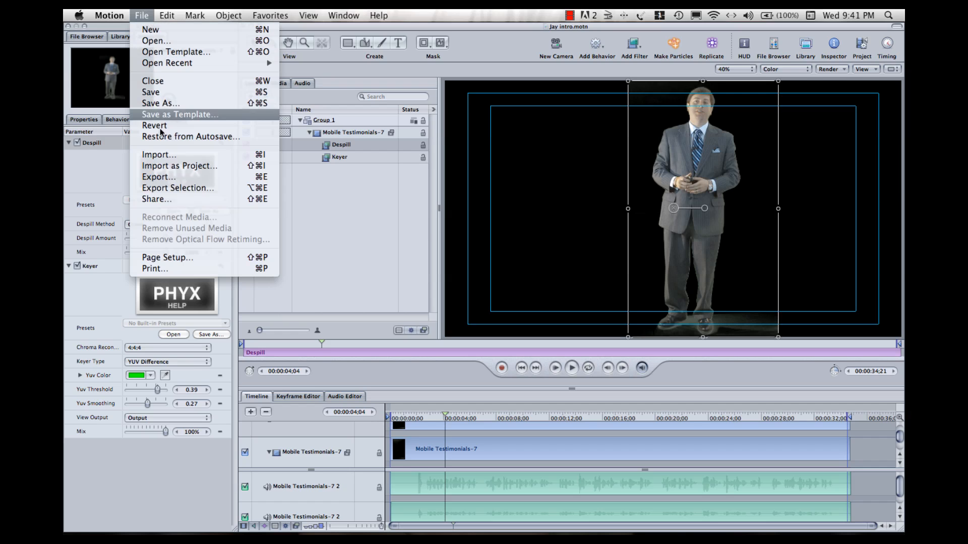
Begin a movie export using the Lossless+Alpha Movie setting and open its Options
click(159, 177)
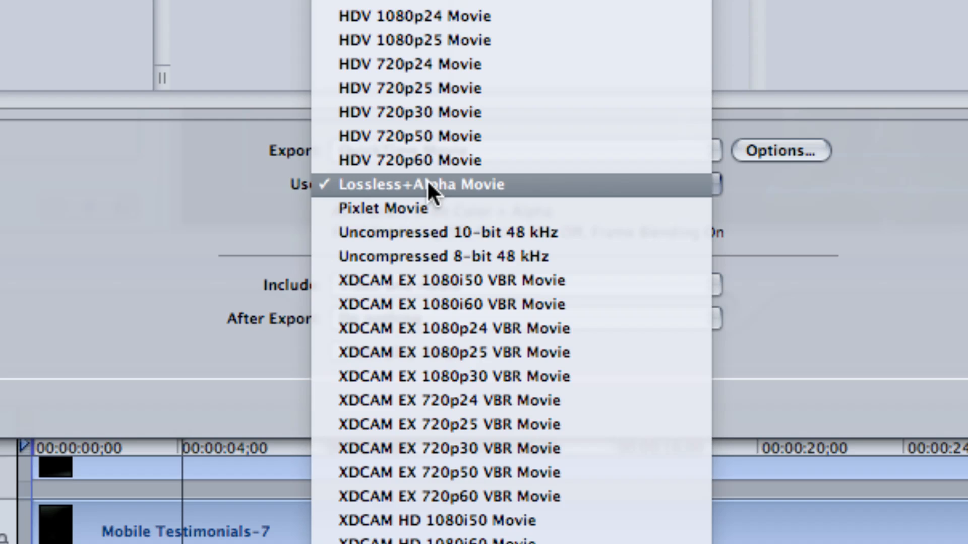
click(421, 184)
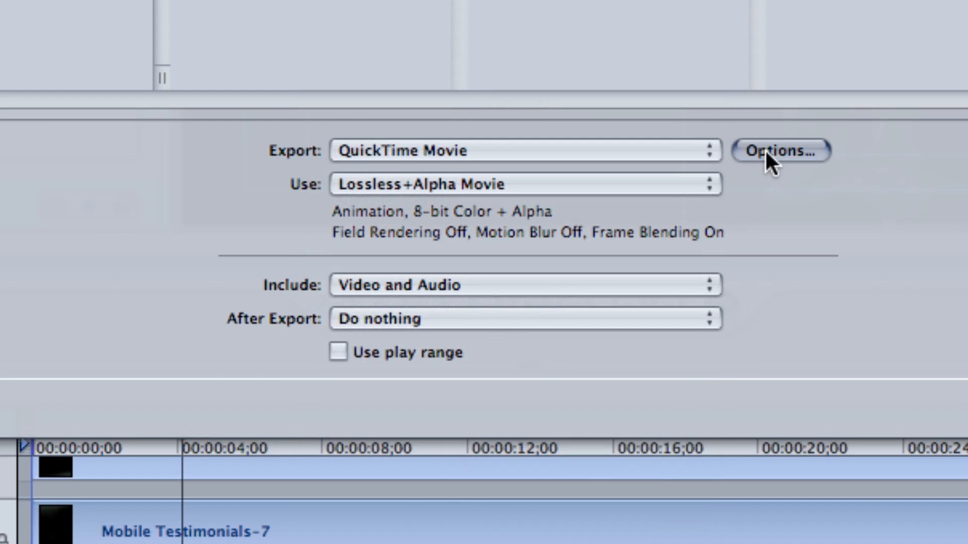
click(782, 151)
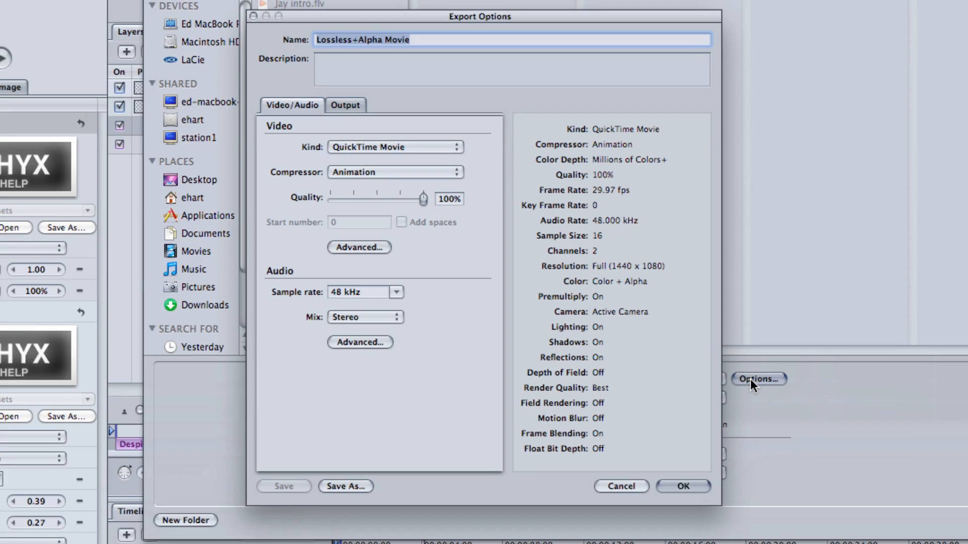
Verify the Output tab shows Color + Alpha with premultiplied alpha, then close Export Options
click(344, 104)
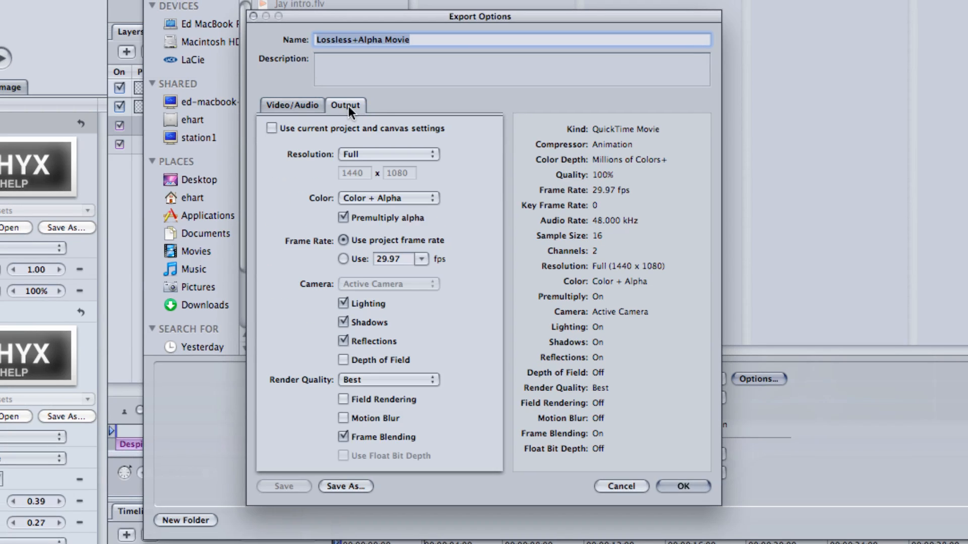
mouse_move(268, 226)
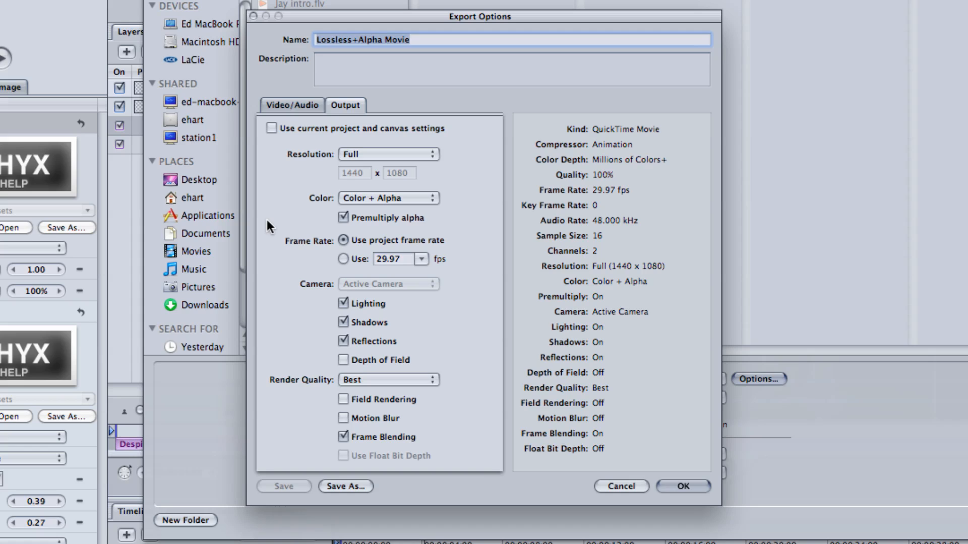
mouse_move(432, 205)
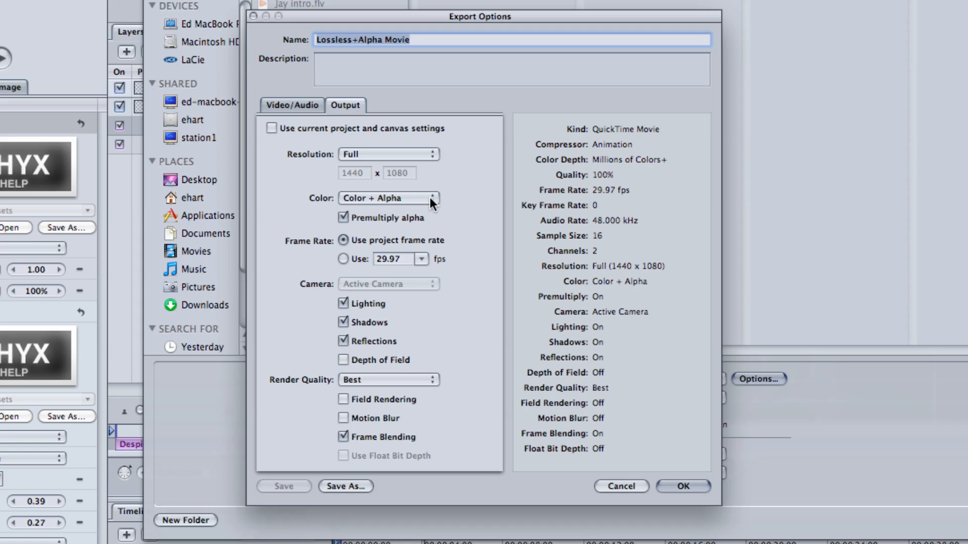
mouse_move(509, 471)
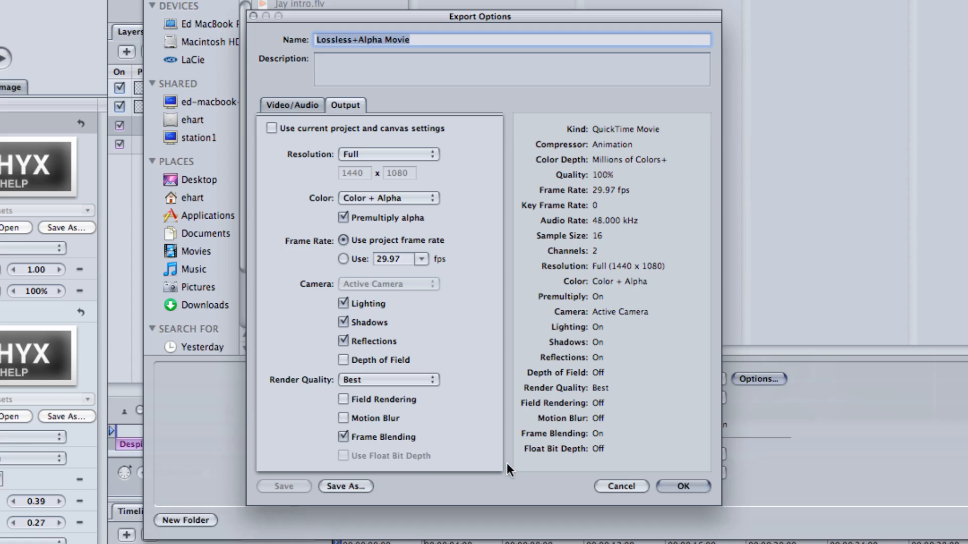
click(682, 487)
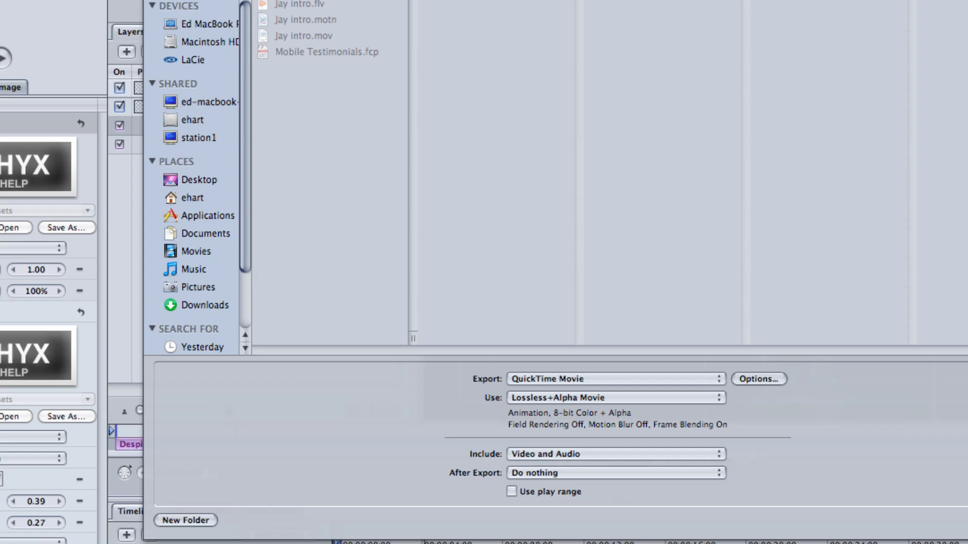
mouse_move(543, 461)
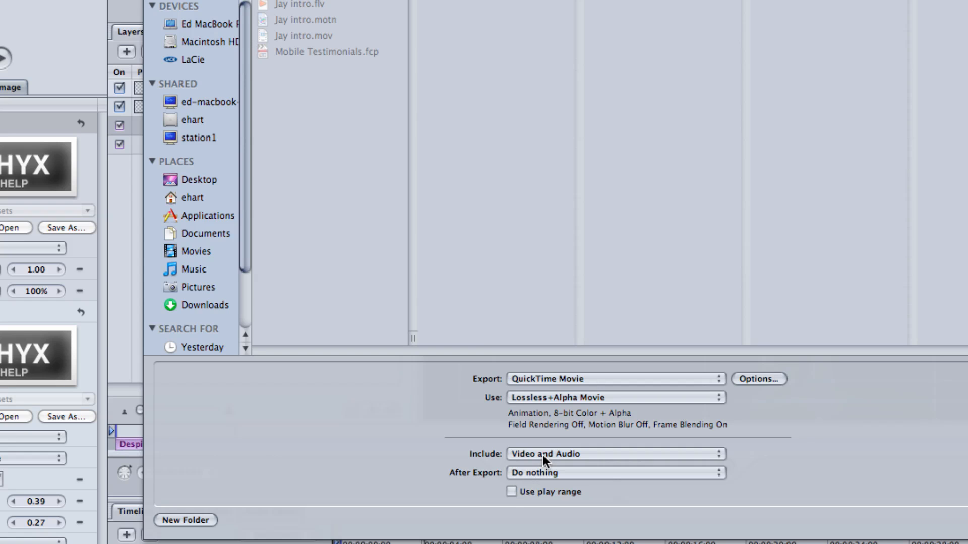
mouse_move(569, 484)
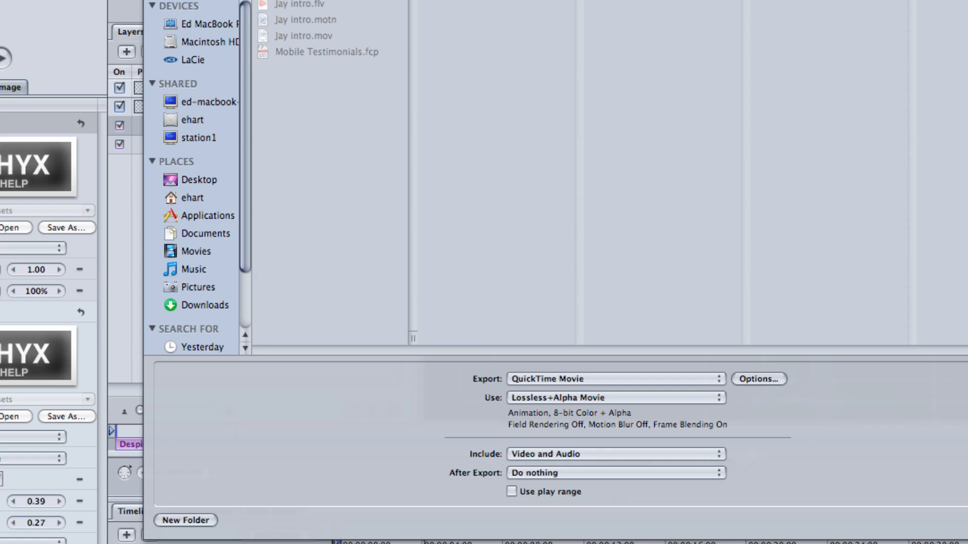
Render the Lossless+Alpha QuickTime movie with video and audio included
click(877, 409)
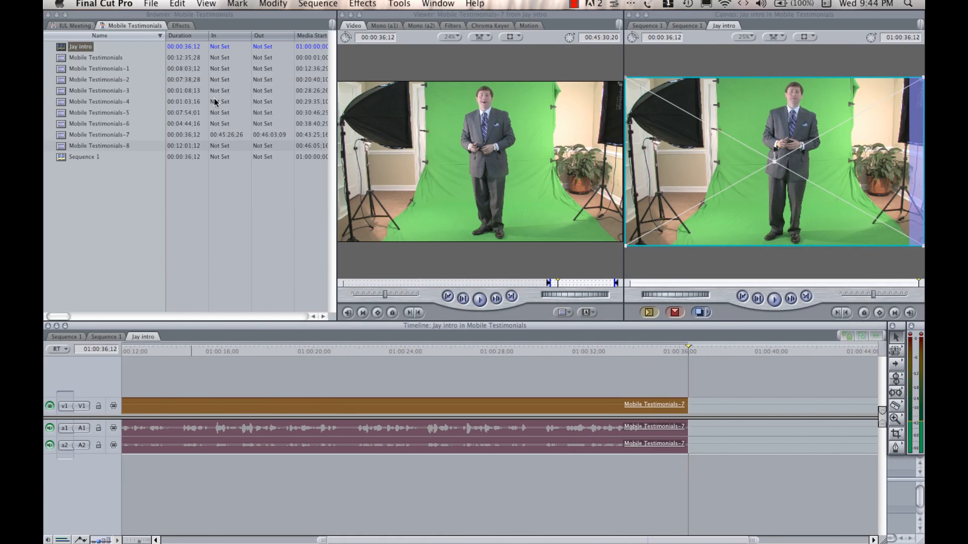
Open Jay intro.mov from LaCie > Projects > Mobile Testimonials in QuickTime Player 7
click(150, 3)
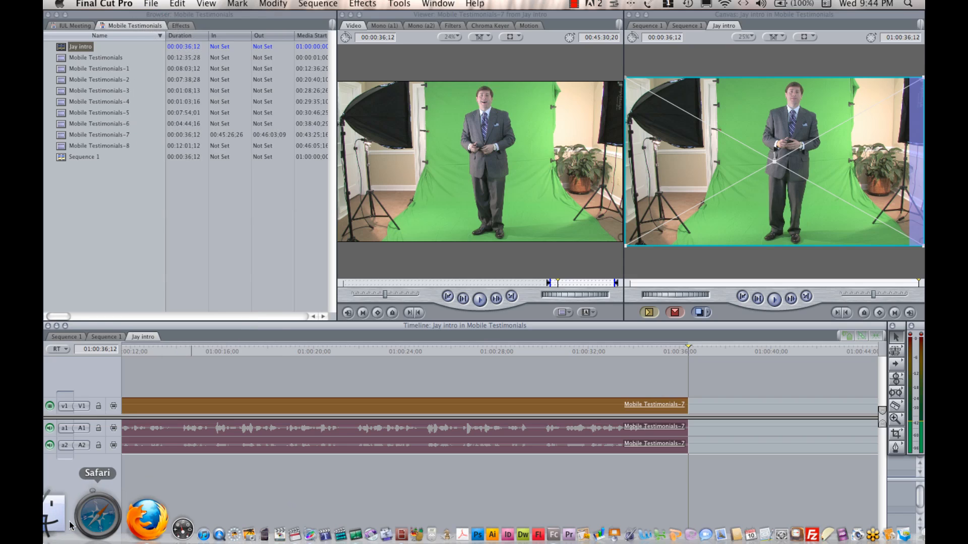
mouse_move(61, 513)
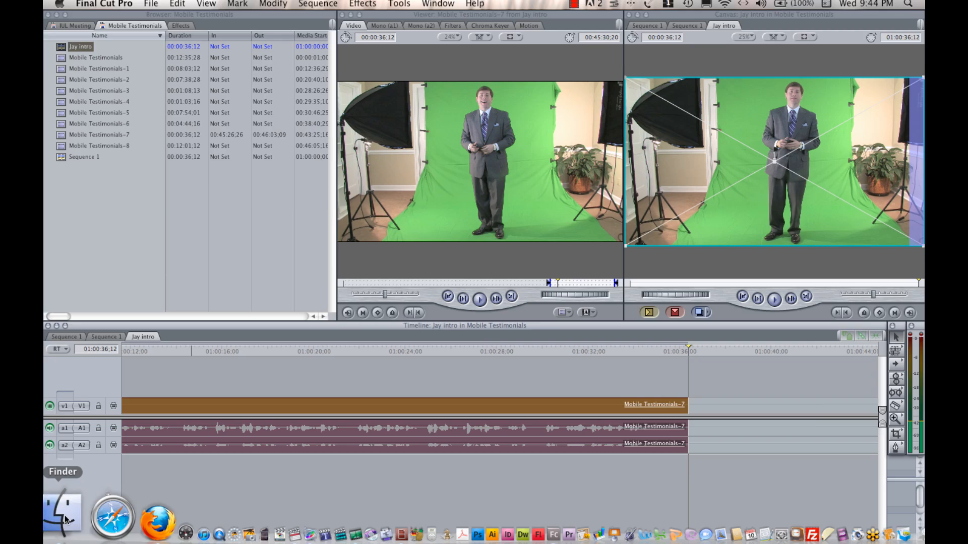
click(62, 509)
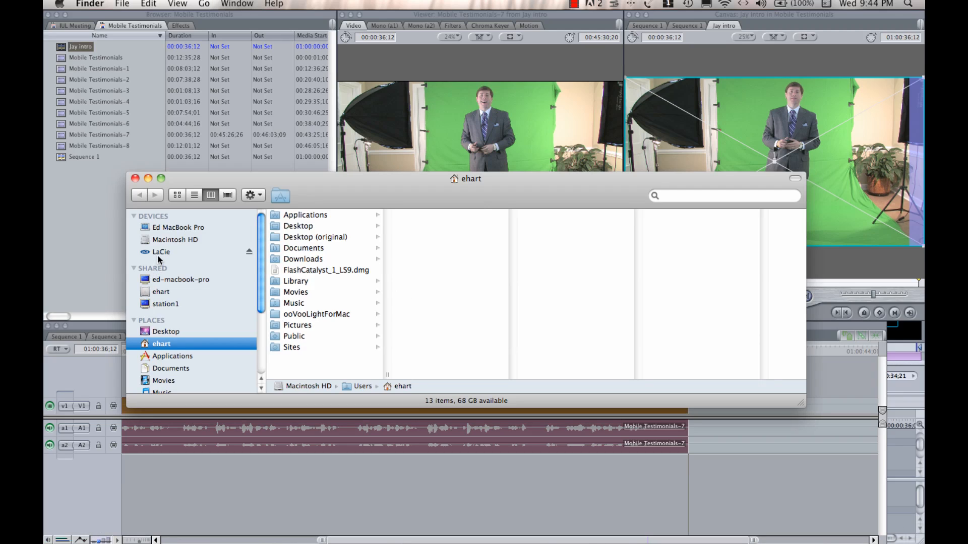
click(162, 252)
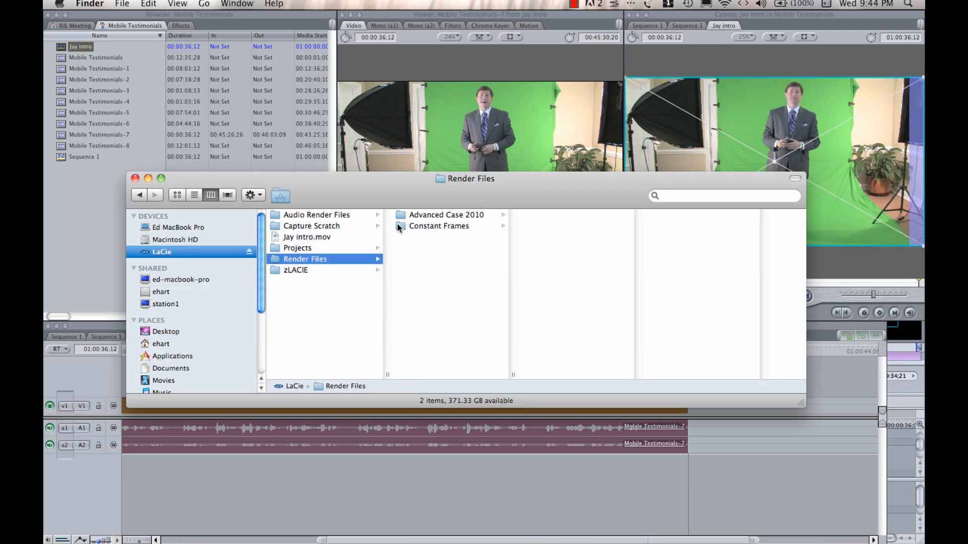
click(297, 248)
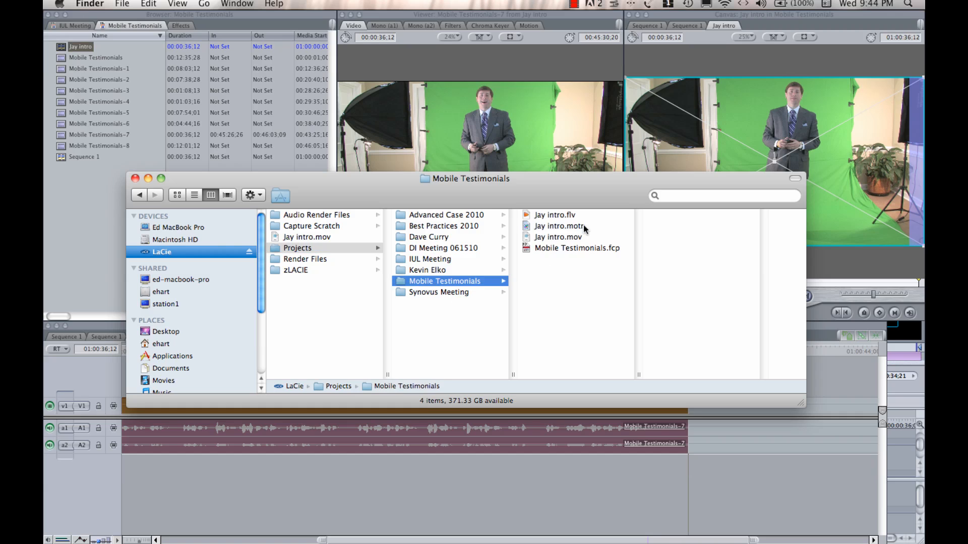
click(559, 237)
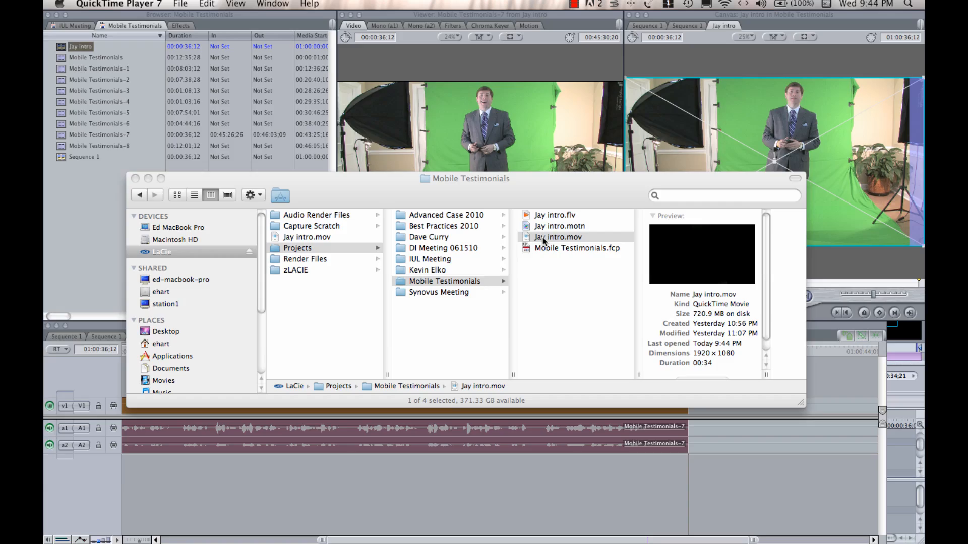
click(236, 4)
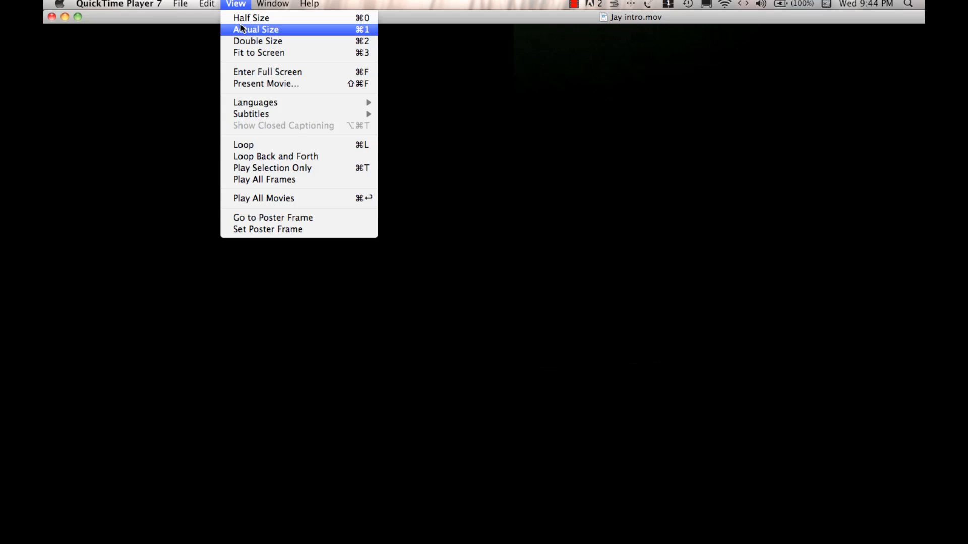
mouse_move(251, 17)
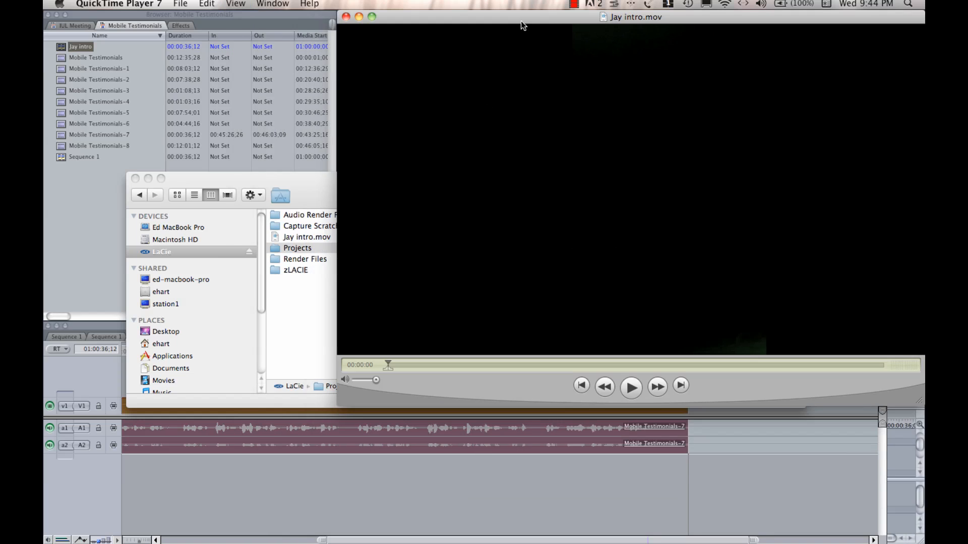
Play the Jay intro movie in QuickTime Player 7, then stop playback
click(631, 386)
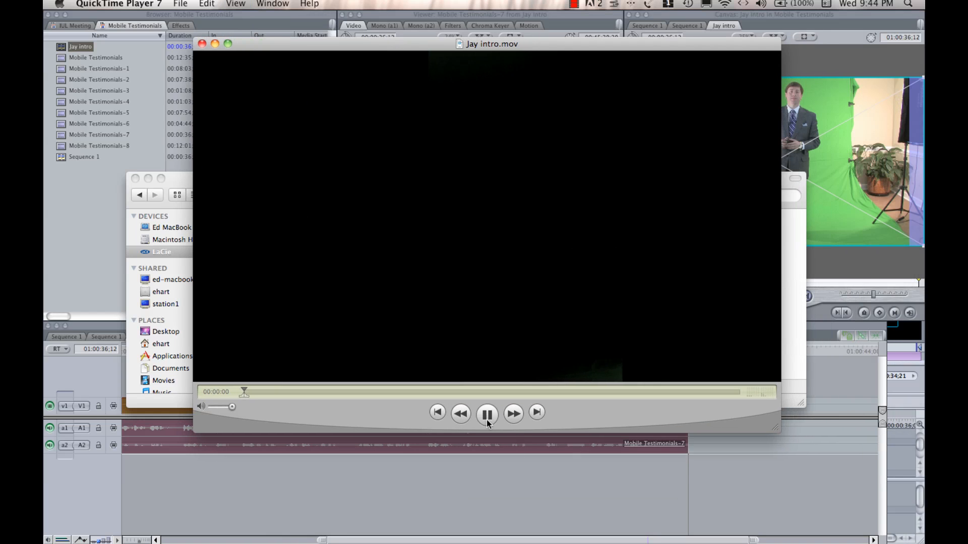
click(486, 414)
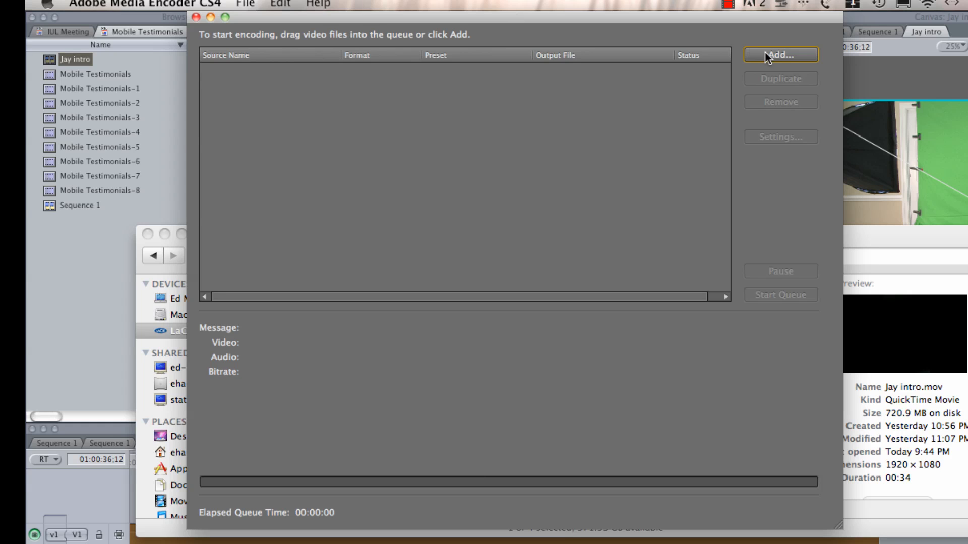
Add Jay intro.mov from LaCie > Projects > Mobile Testimonials as the encoding source
click(780, 55)
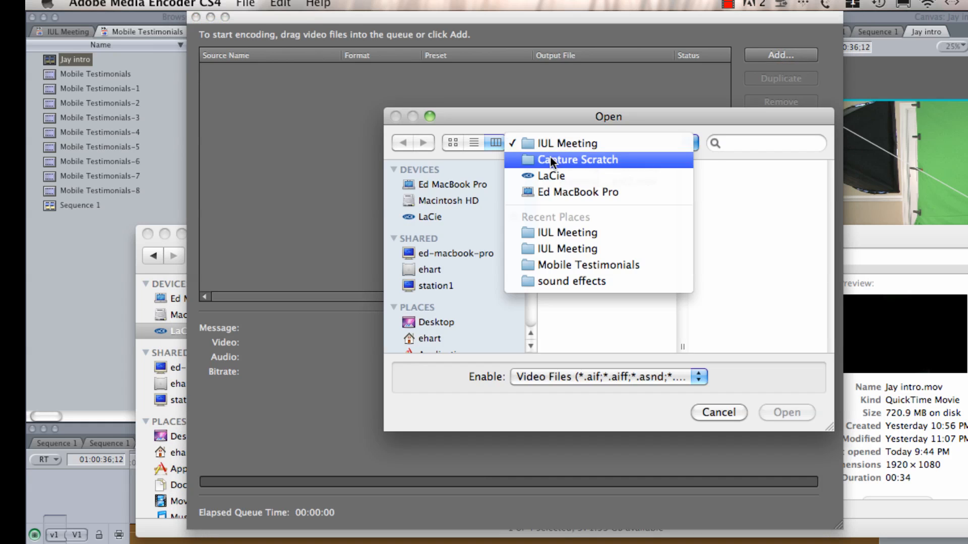
click(550, 175)
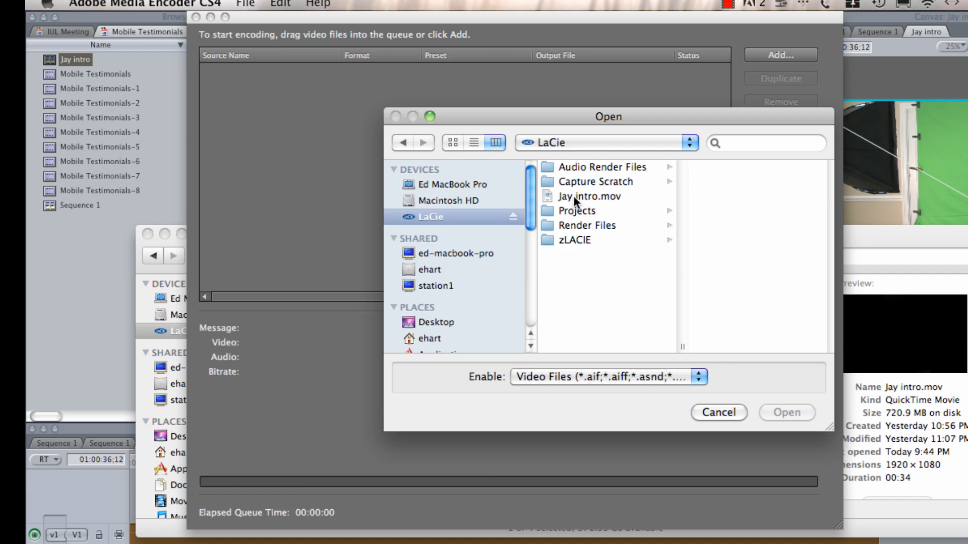
click(575, 210)
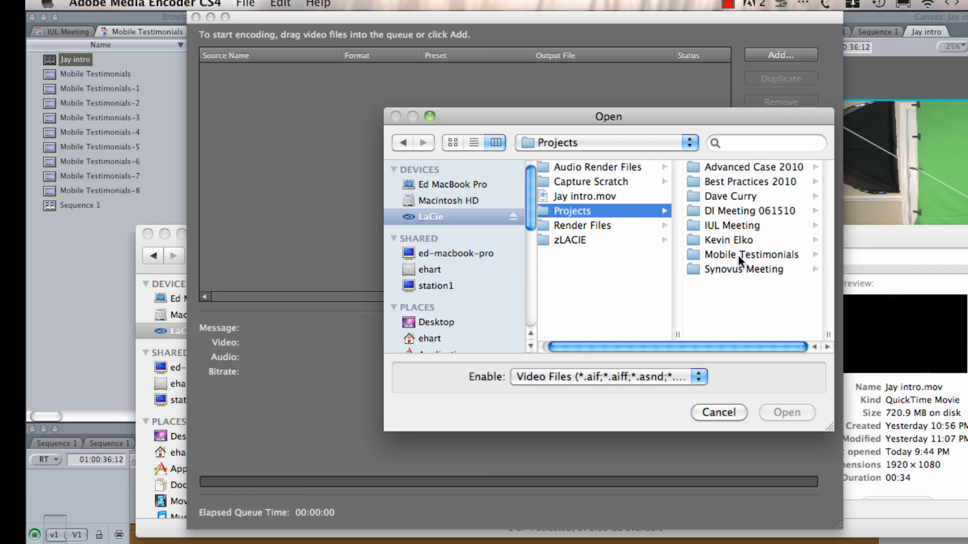
click(748, 255)
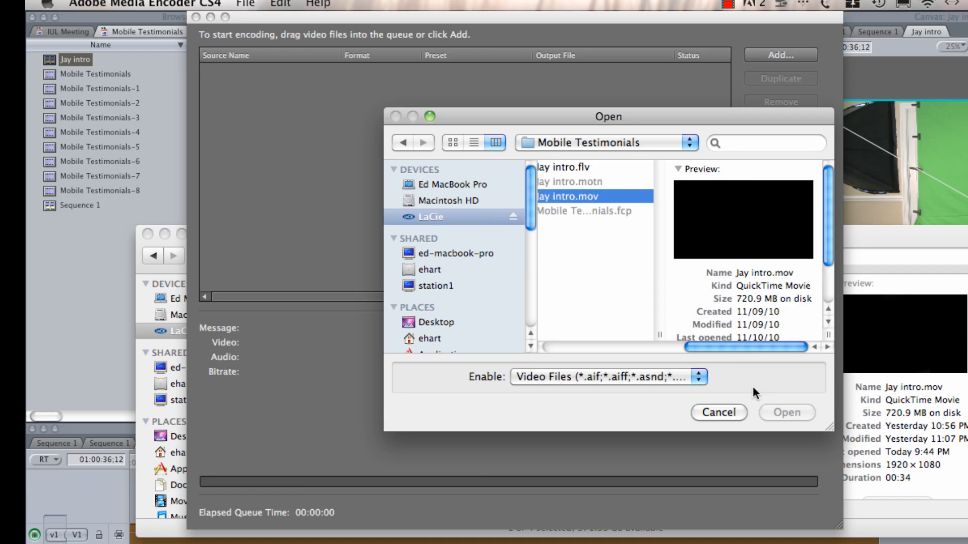
click(718, 413)
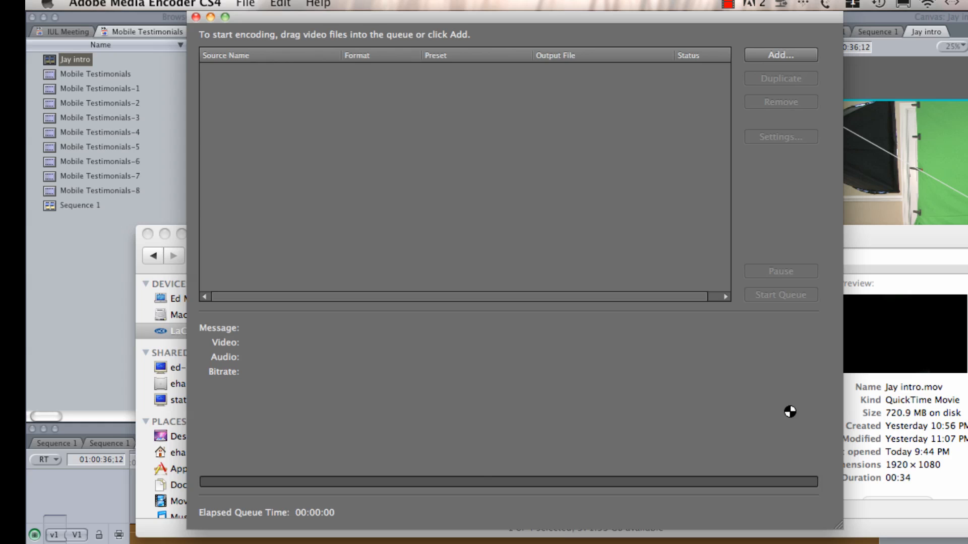
Apply the FLV – Web Medium, Widescreen Source (Flash 8 and Higher) preset to Jay intro.mov
click(780, 55)
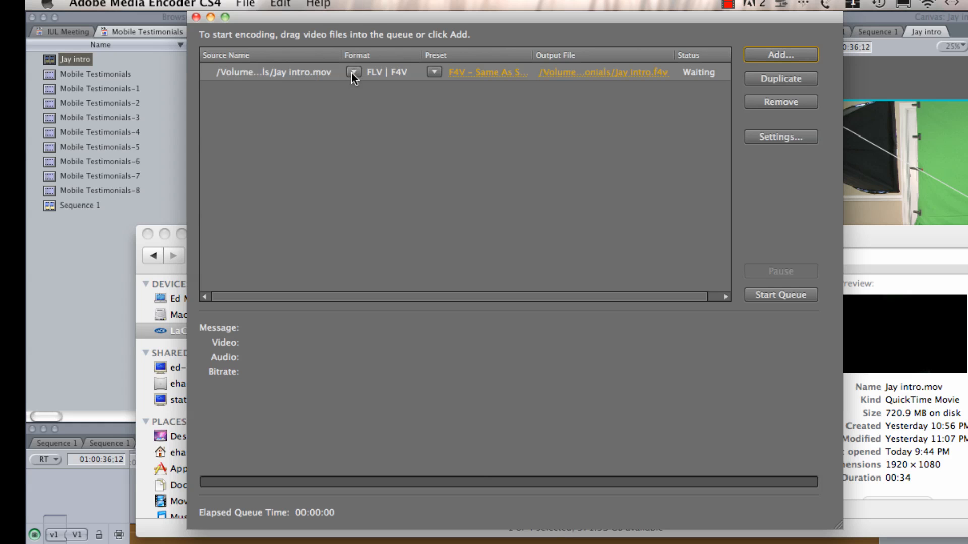
mouse_move(376, 80)
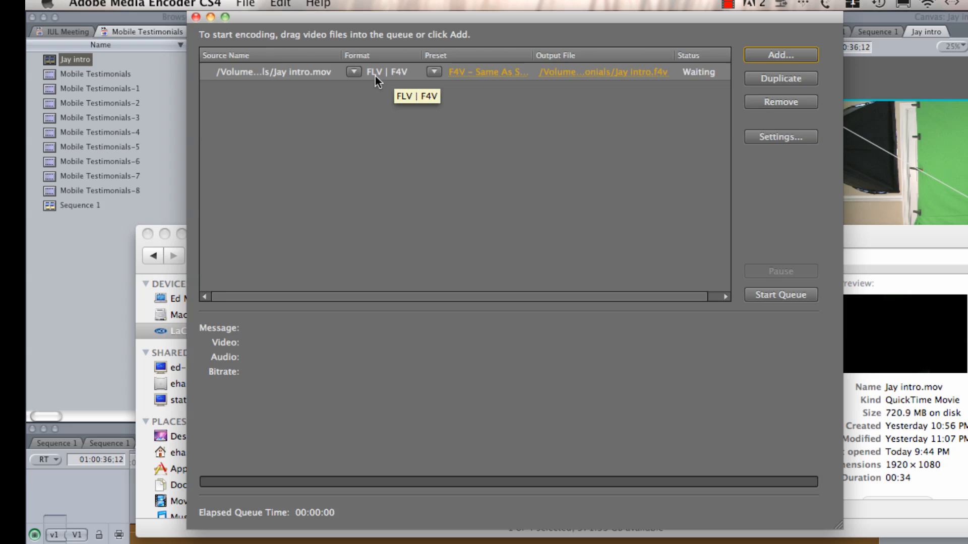
mouse_move(434, 82)
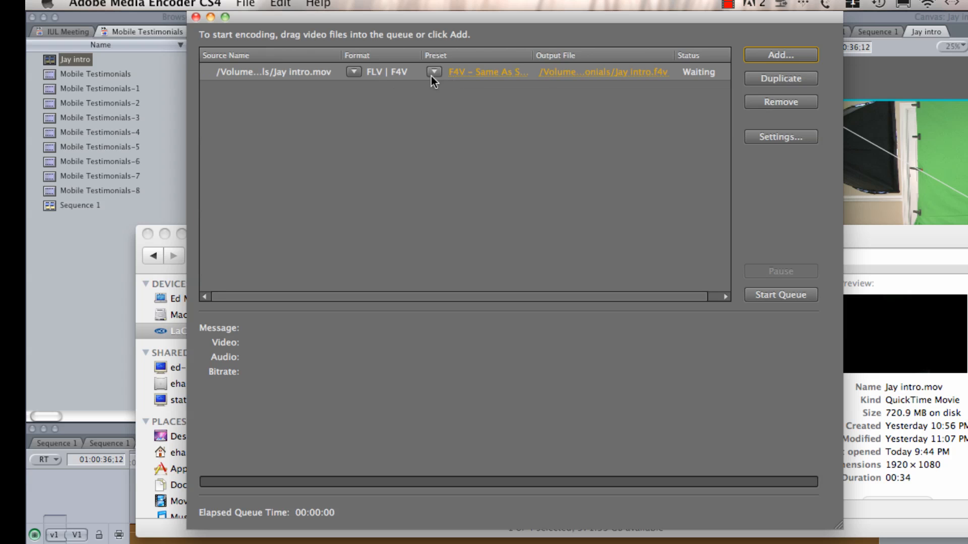
click(433, 72)
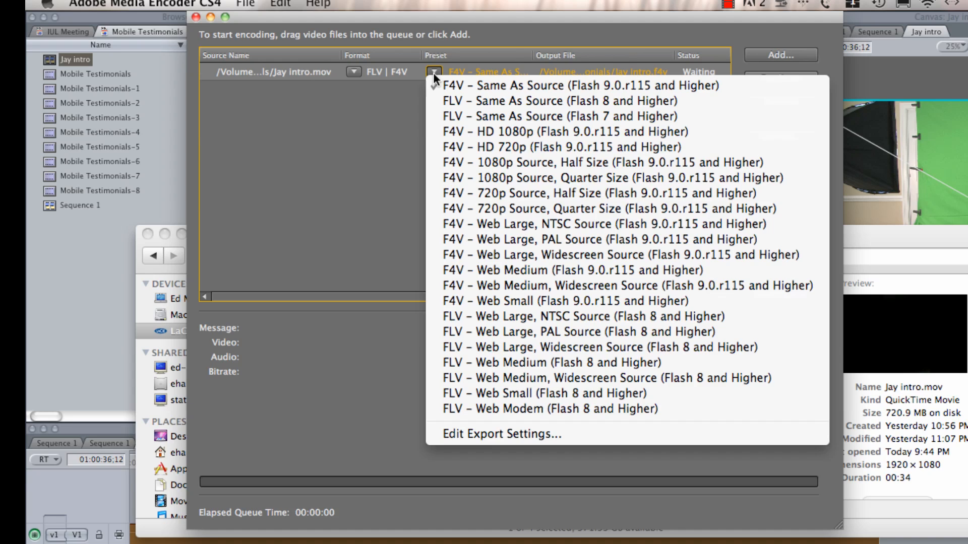
mouse_move(585, 193)
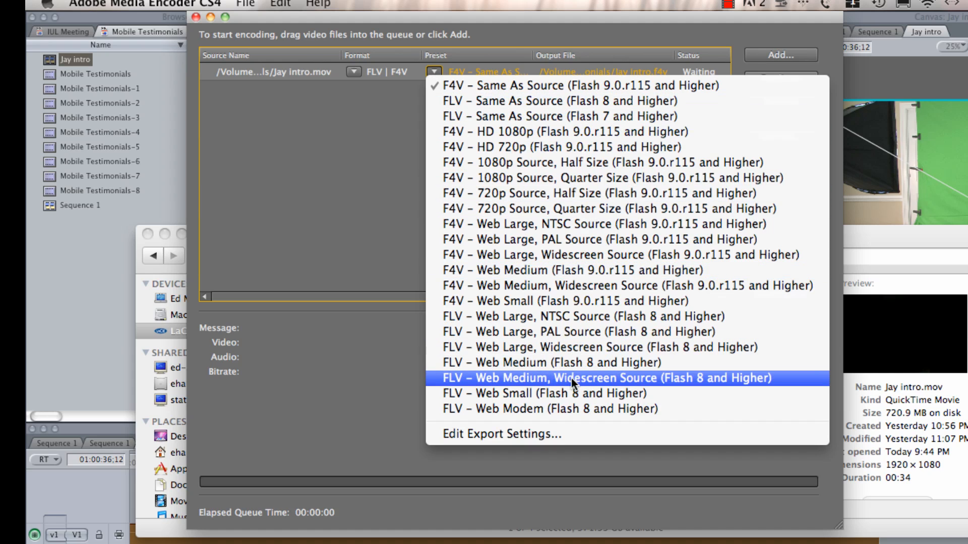
mouse_move(522, 383)
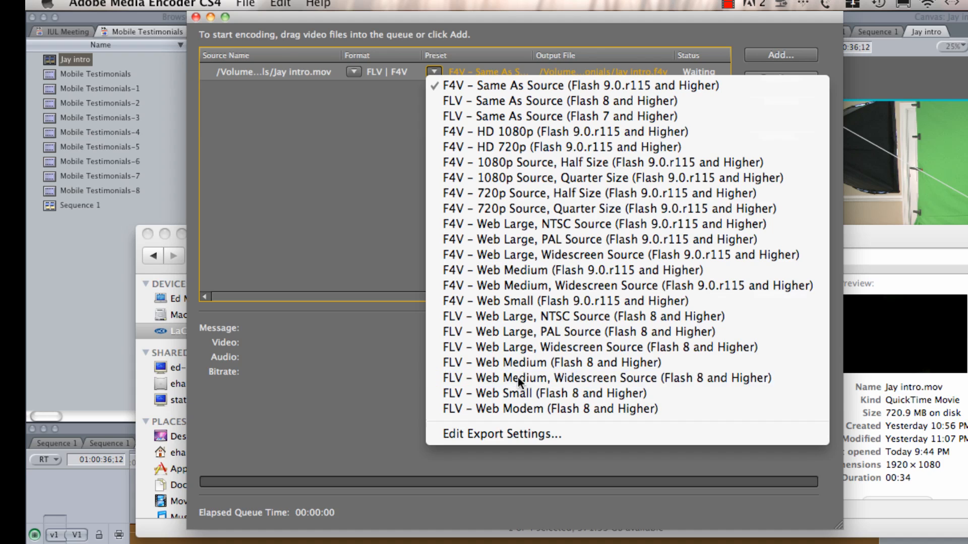
click(547, 363)
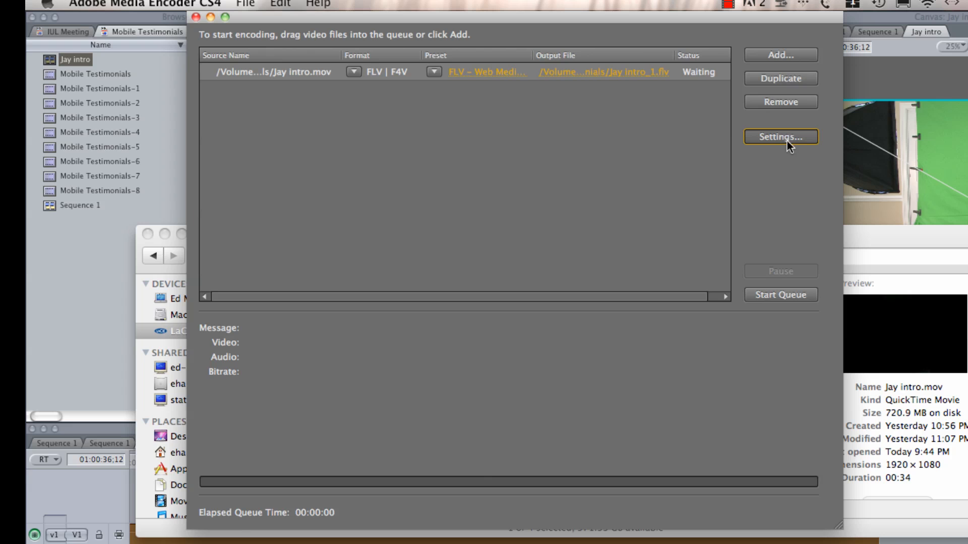
click(780, 137)
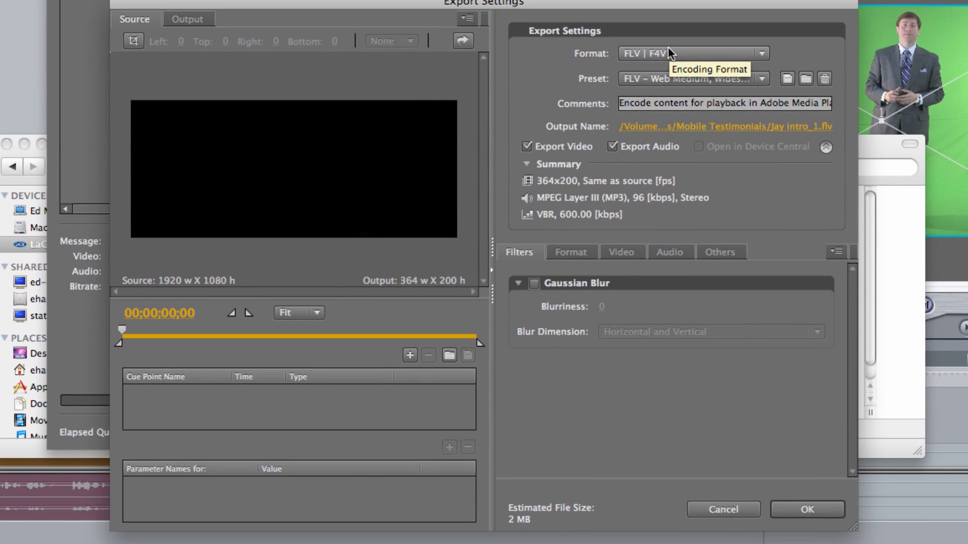
mouse_move(525, 78)
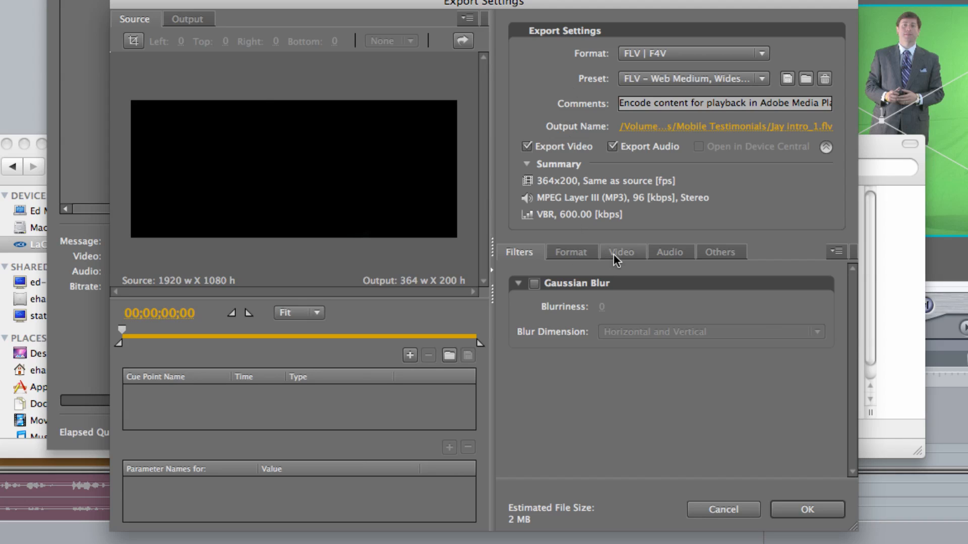
Enable Encode Alpha Channel for the On2 VP6 video and accept the export settings
click(621, 252)
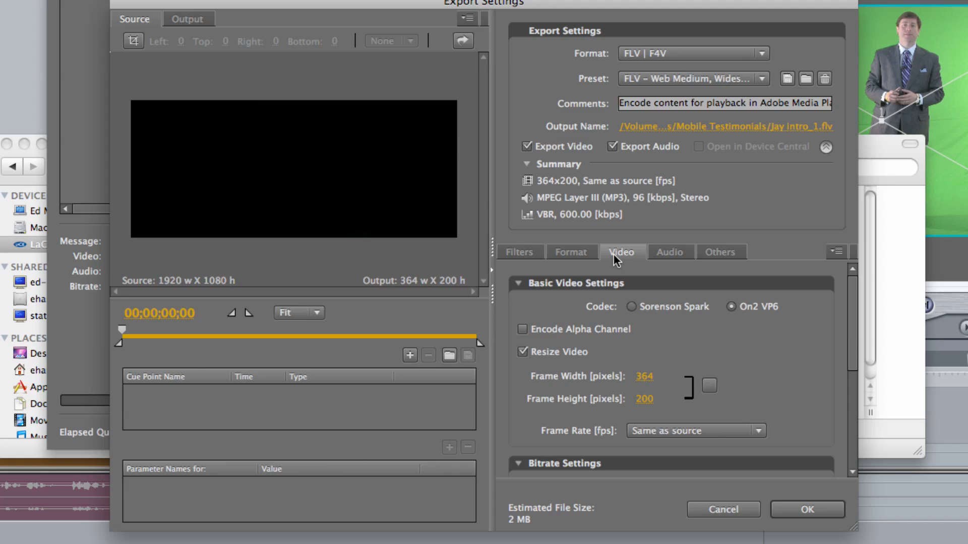
mouse_move(523, 330)
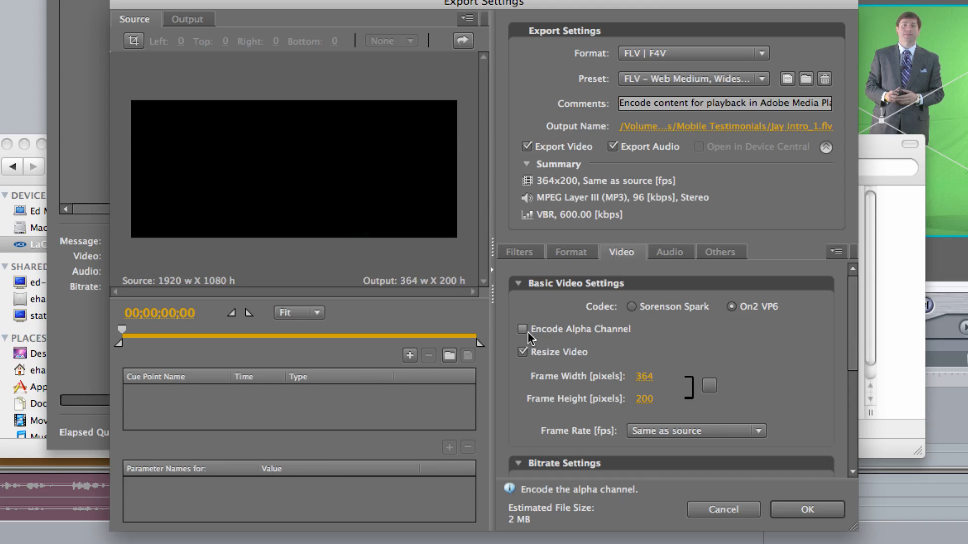
mouse_move(522, 329)
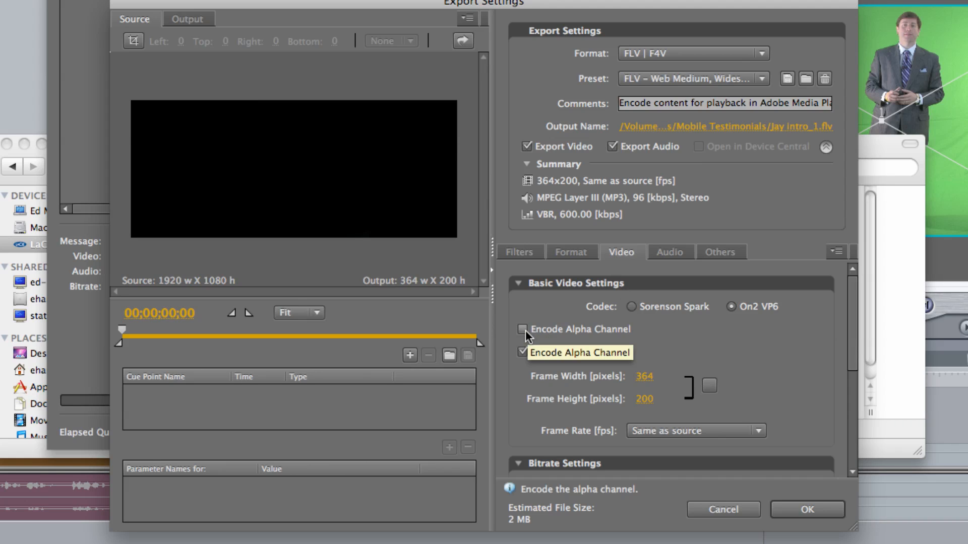
click(522, 329)
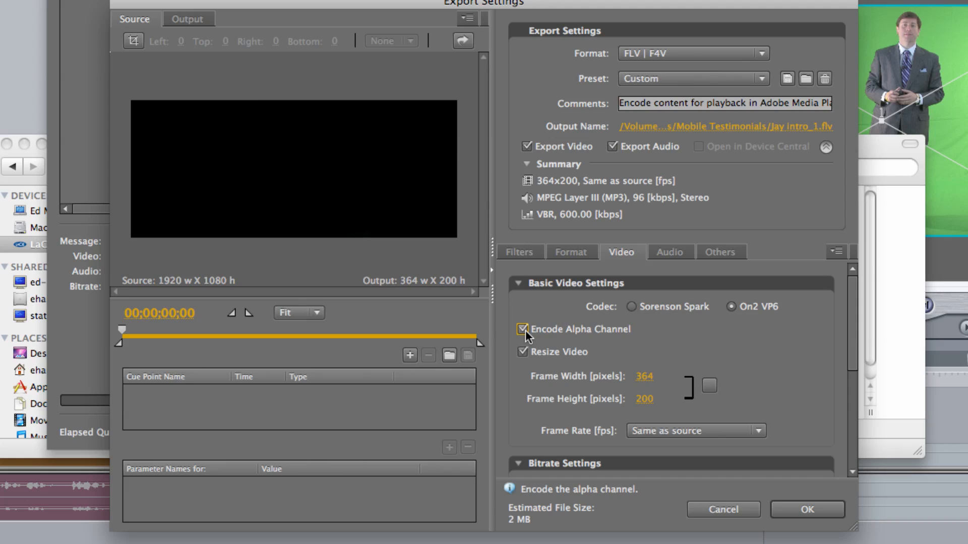
mouse_move(523, 330)
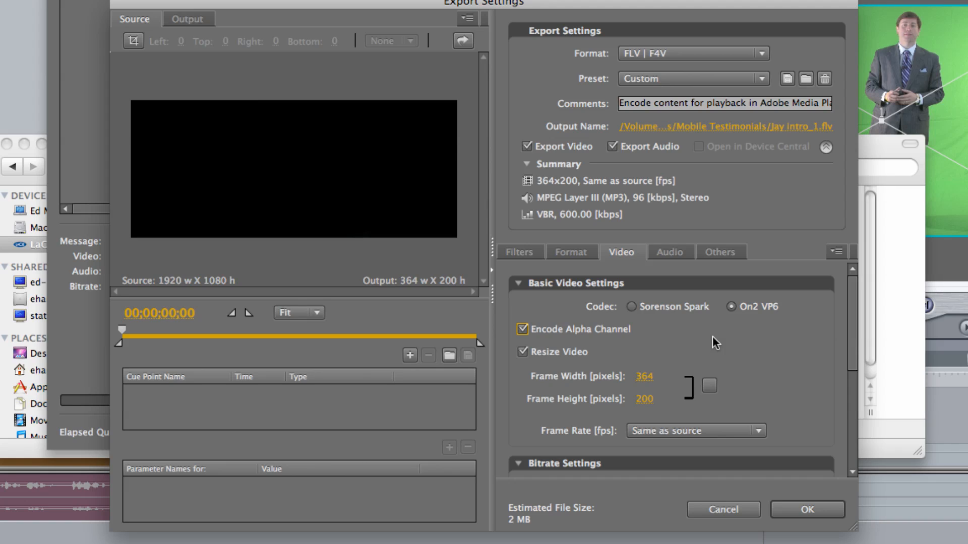
mouse_move(807, 487)
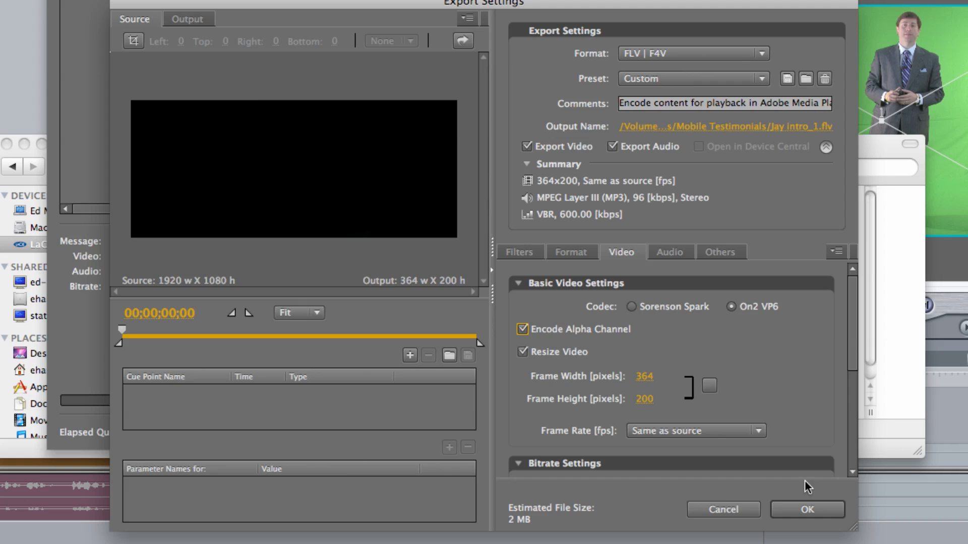
click(807, 509)
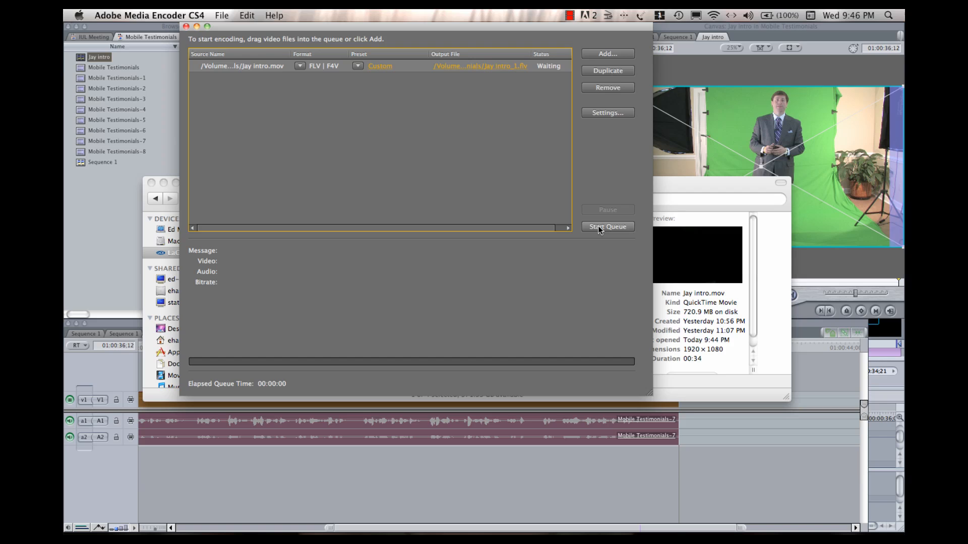
Select Jay intro.flv in Mobile Testimonials to confirm it is a 5.6 MB Flash video
click(607, 226)
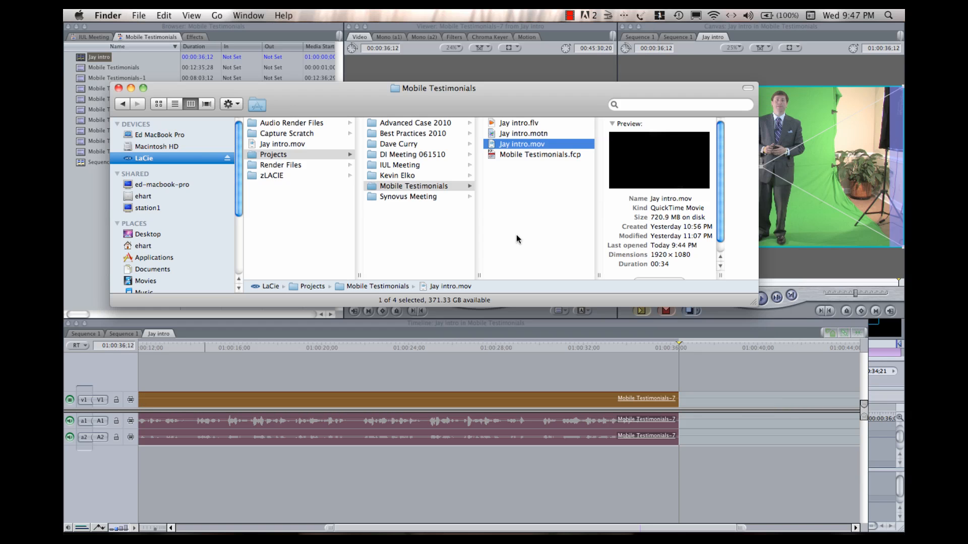
click(519, 123)
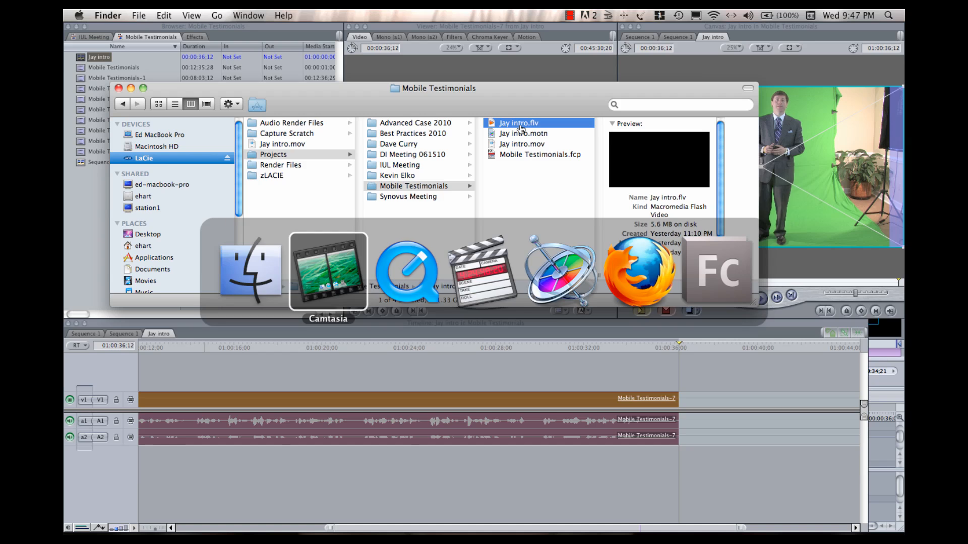
click(717, 272)
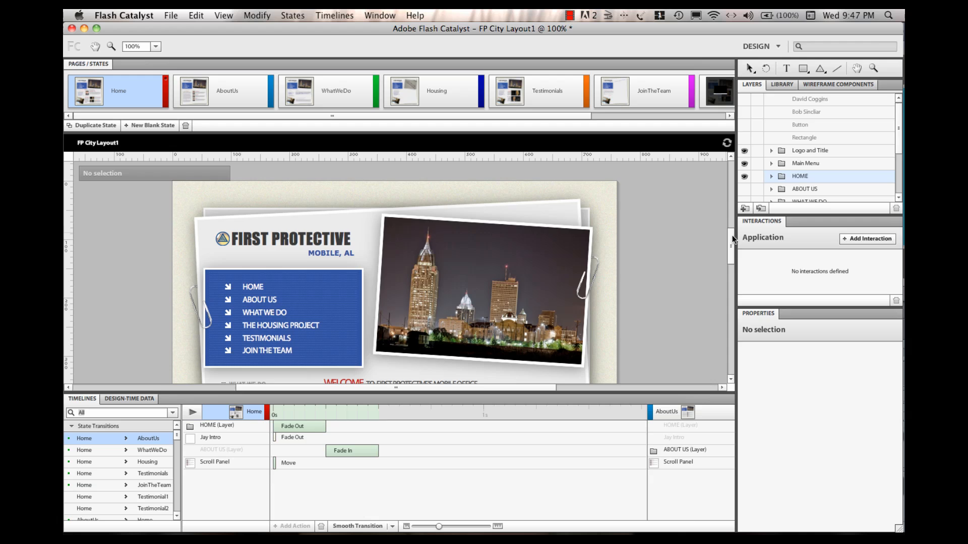
Import Jay intro.flv from LaCie > Projects > Mobile Testimonials as an autoplay Jay Intro player
scroll(down, 3)
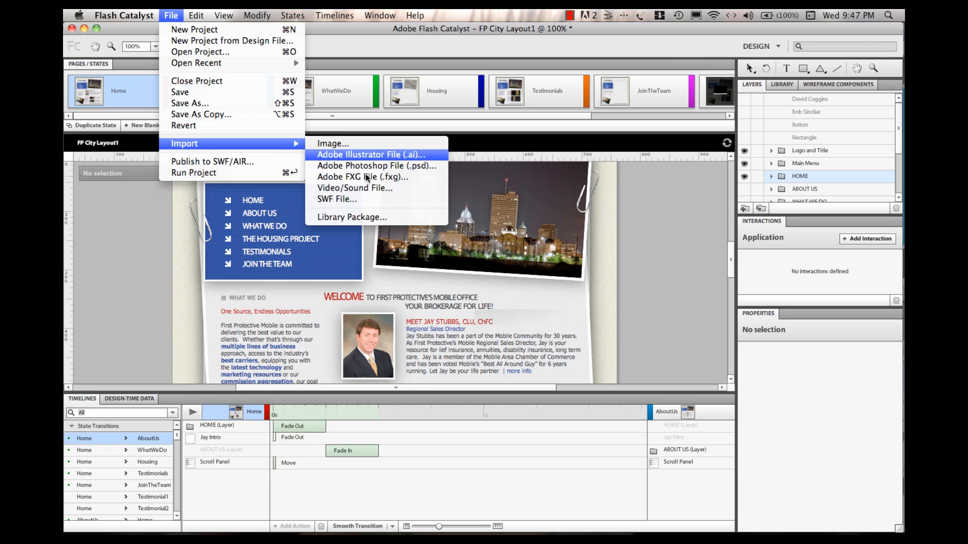
click(354, 188)
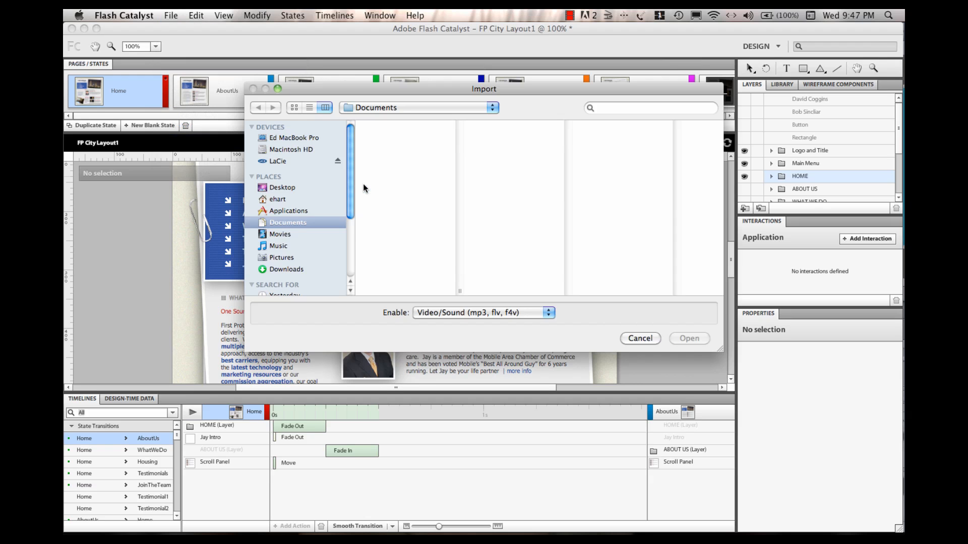
click(287, 222)
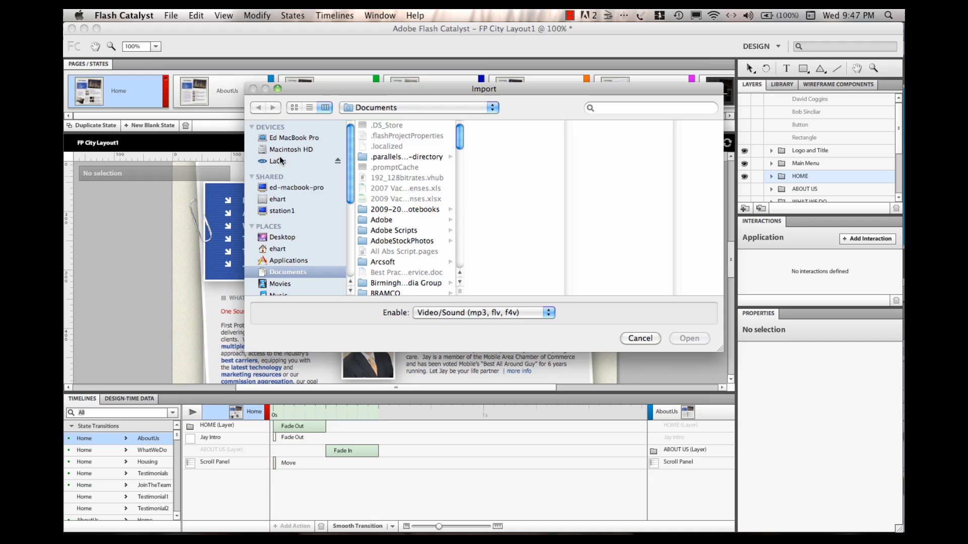
click(278, 161)
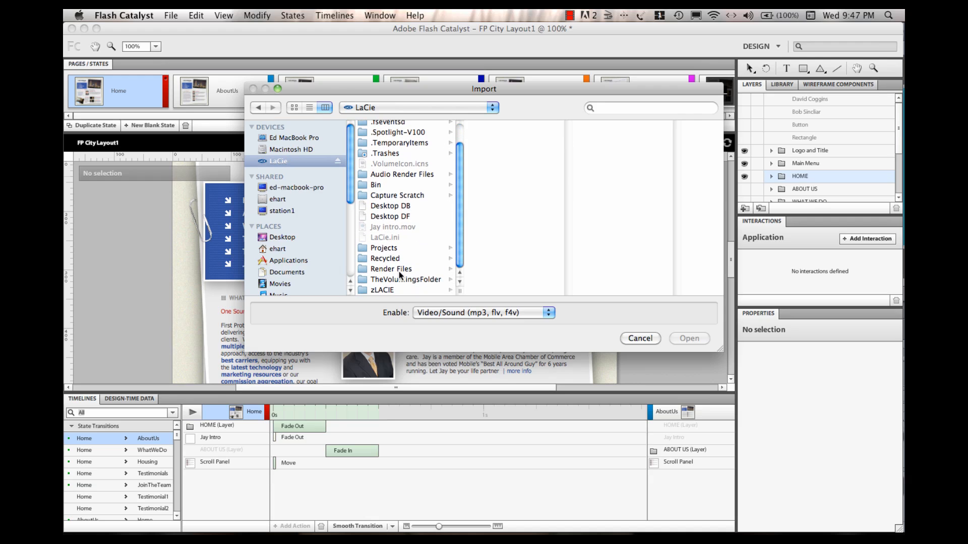
click(383, 248)
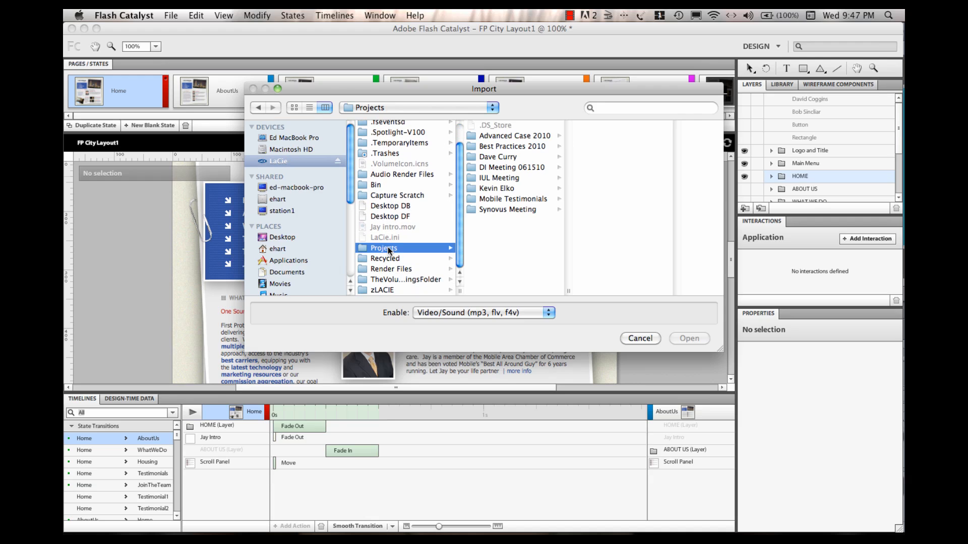
click(513, 198)
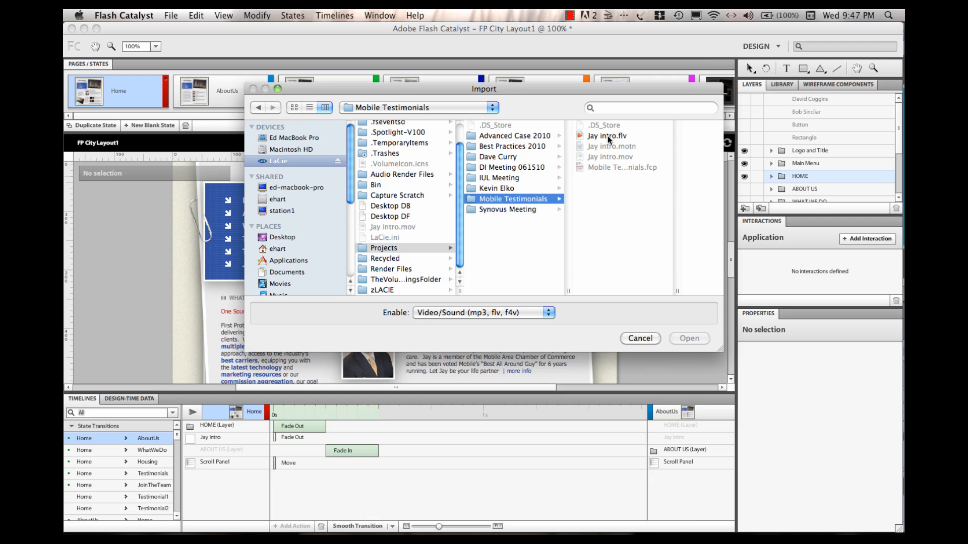
click(689, 338)
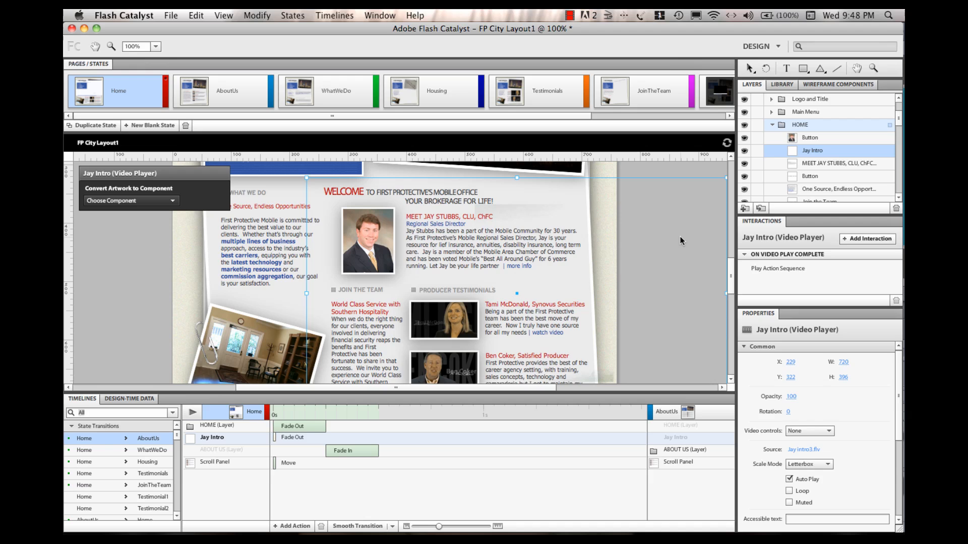
mouse_move(677, 347)
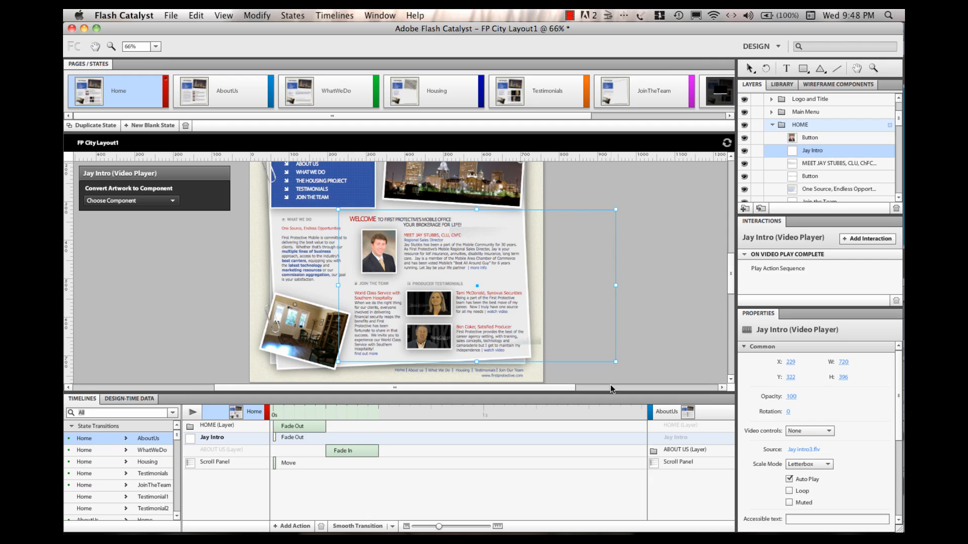
mouse_move(523, 217)
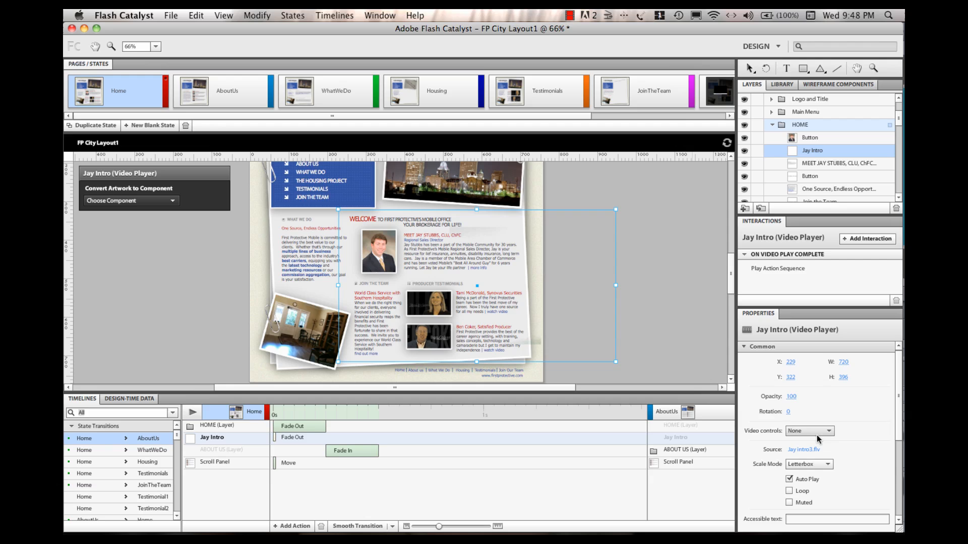
Set the Jay Intro player's Video controls to Wireframe in the Properties panel
click(836, 431)
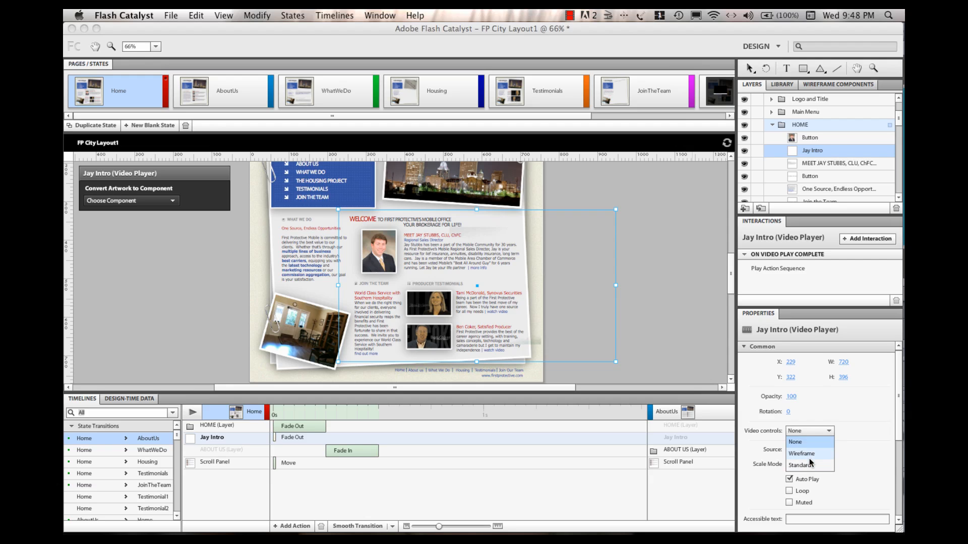
click(800, 454)
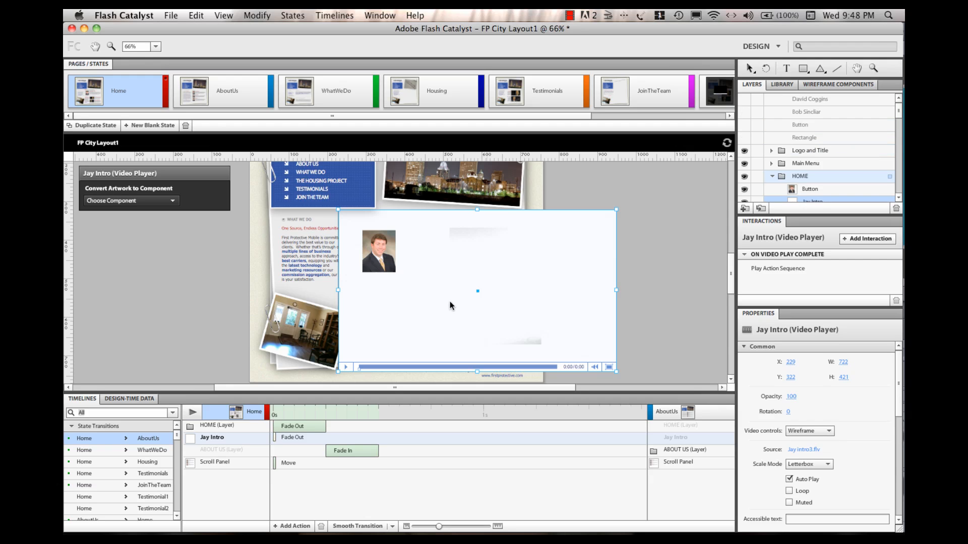
mouse_move(563, 208)
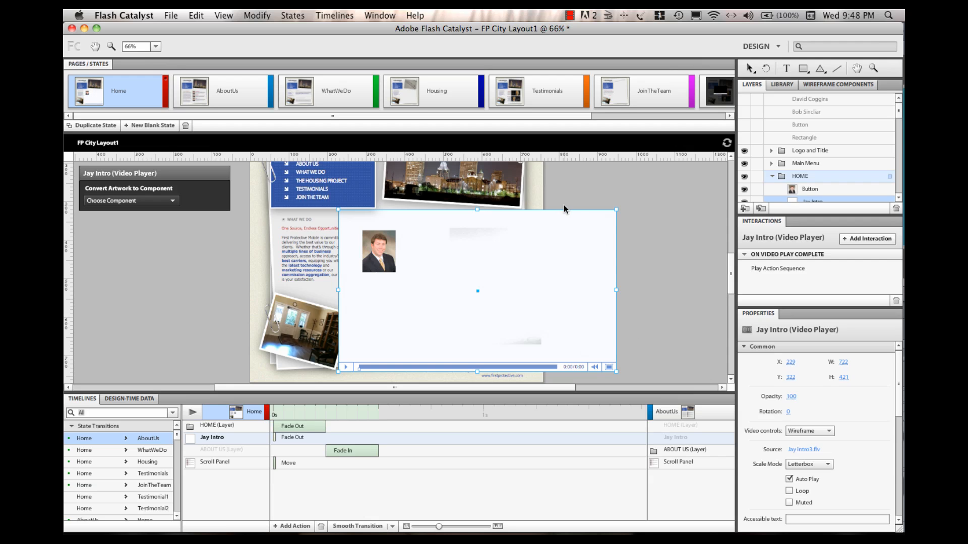
mouse_move(399, 249)
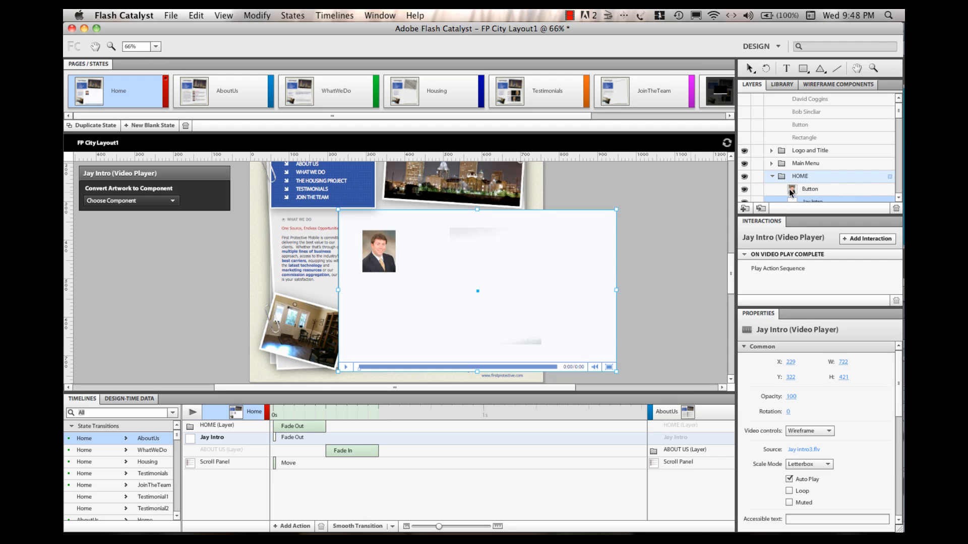
click(811, 189)
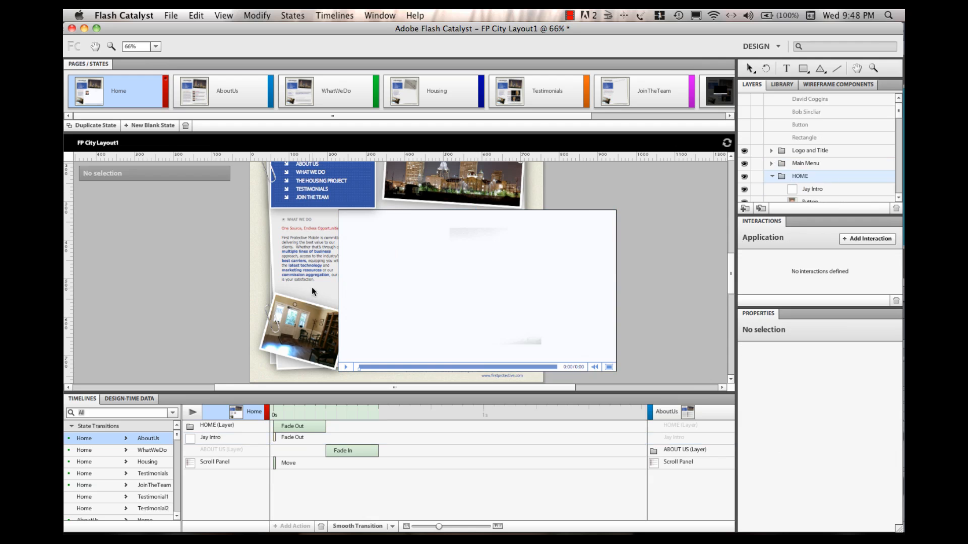
mouse_move(831, 270)
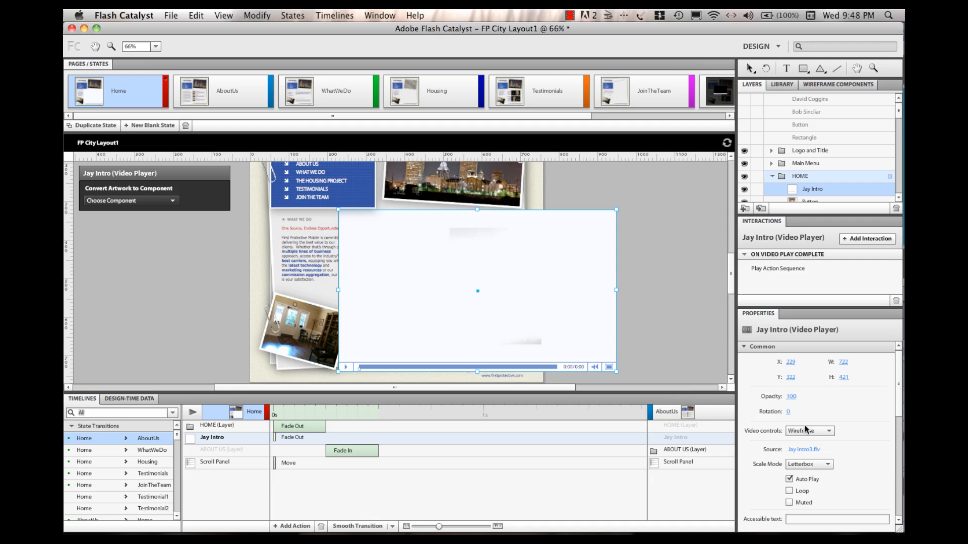
Set Jay Intro's Video controls to None and view the running First Protective page in Firefox
click(832, 431)
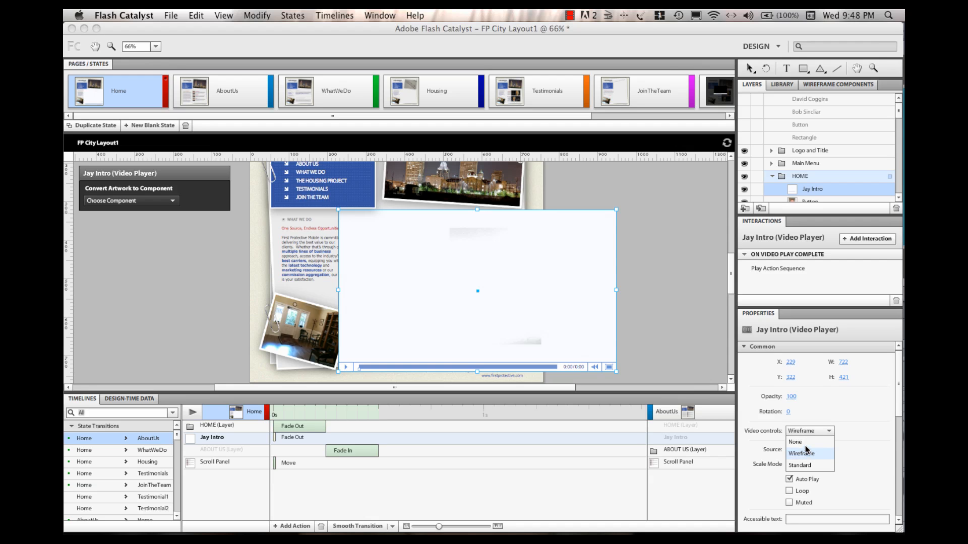
click(795, 442)
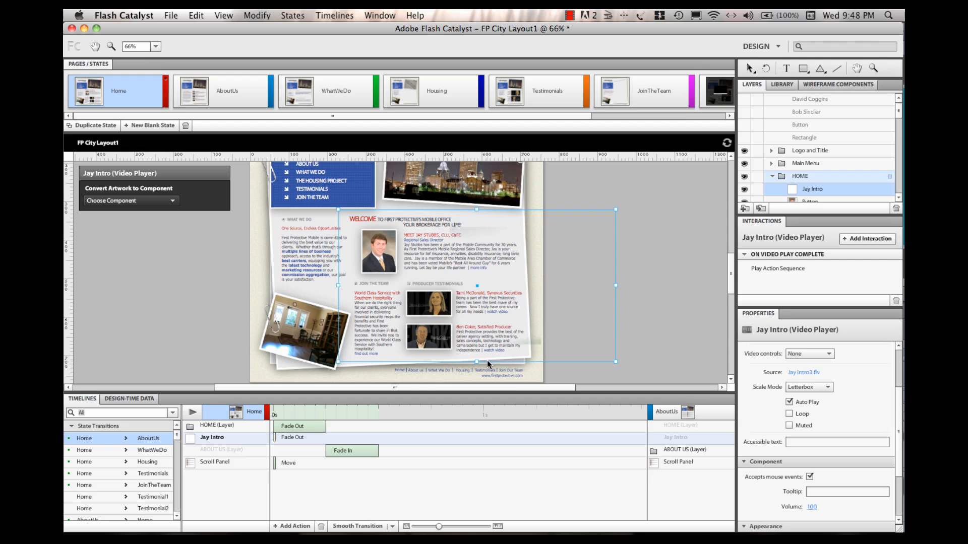
mouse_move(517, 354)
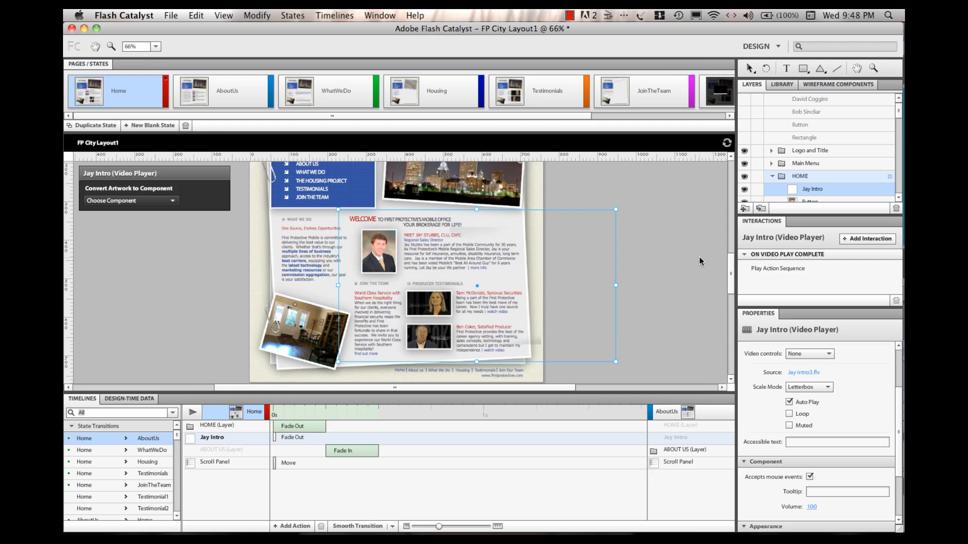
mouse_move(508, 291)
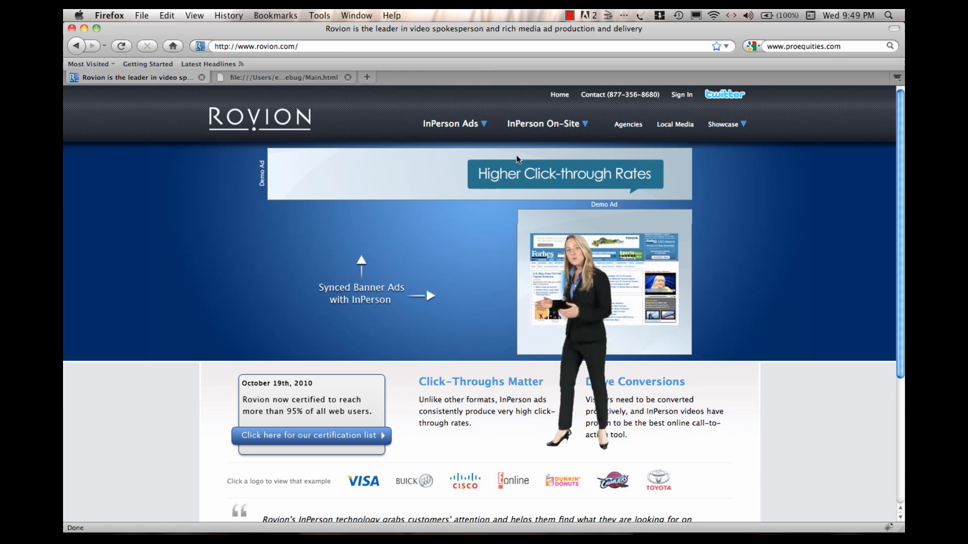
click(280, 77)
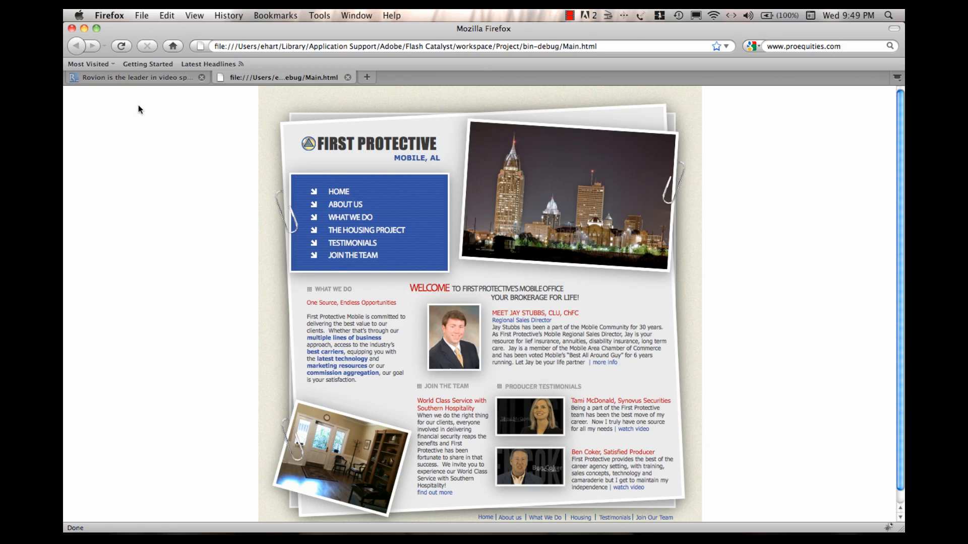